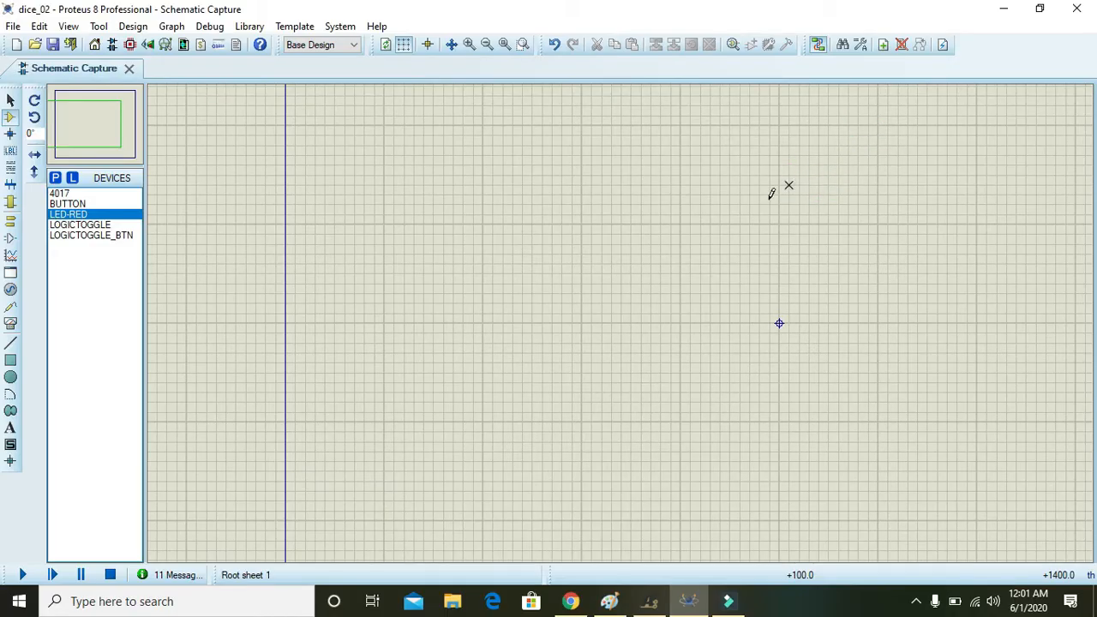
mouse_move(617, 334)
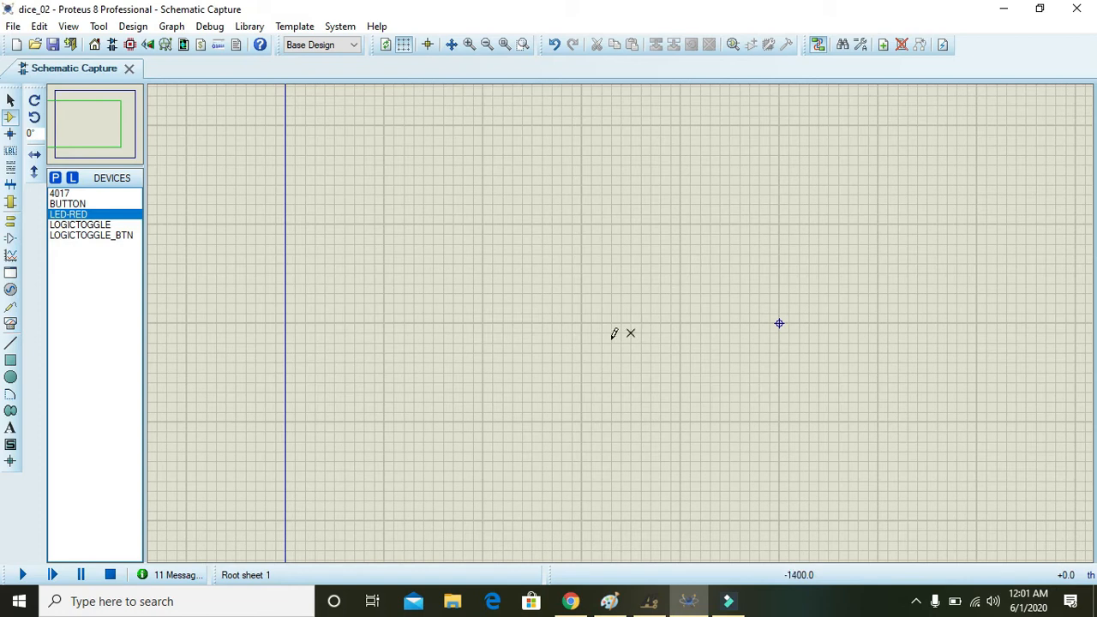
mouse_move(591, 341)
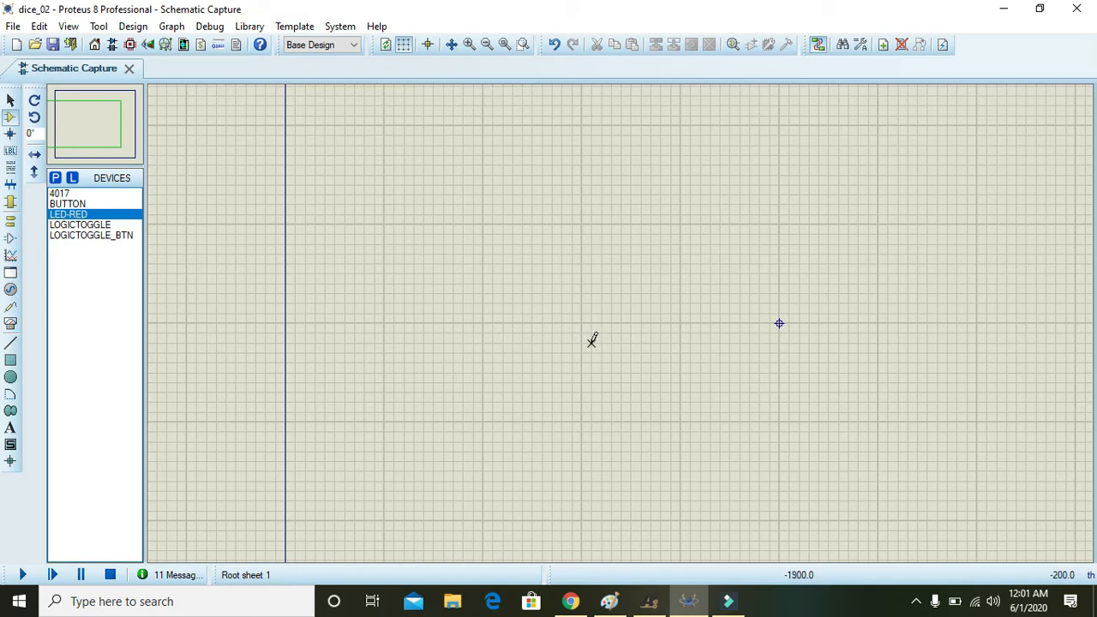
mouse_move(583, 331)
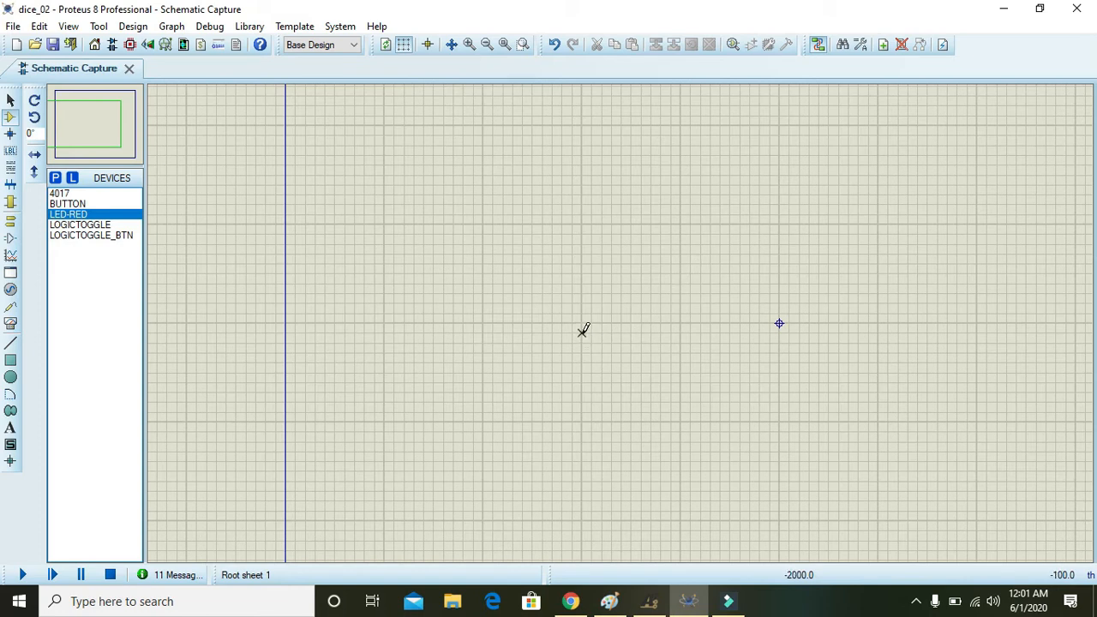
mouse_move(582, 322)
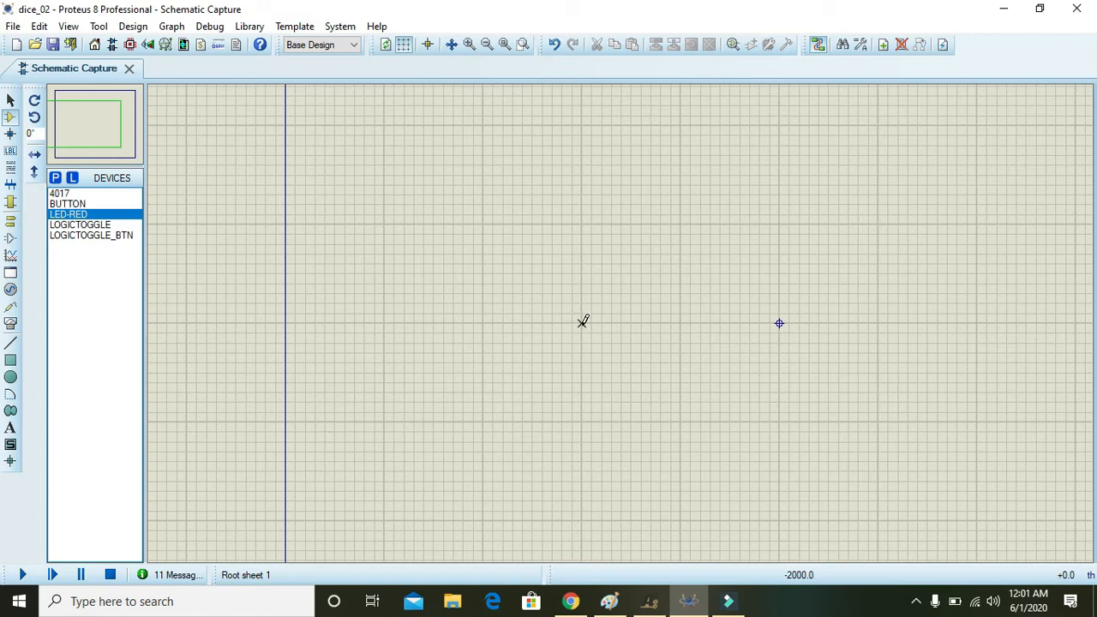
mouse_move(582, 322)
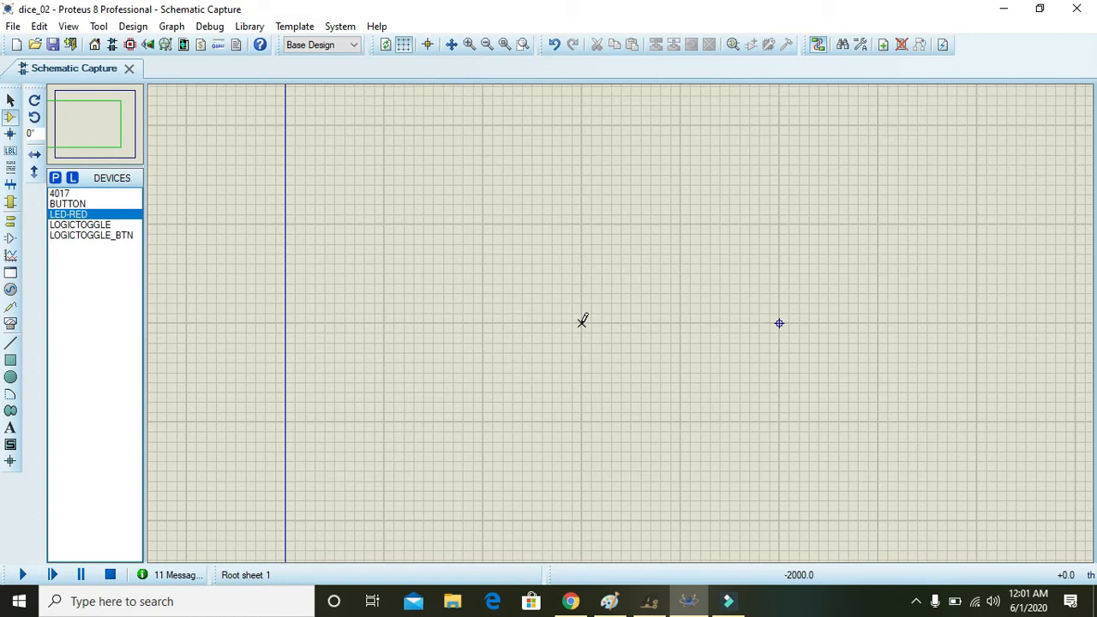
mouse_move(473, 276)
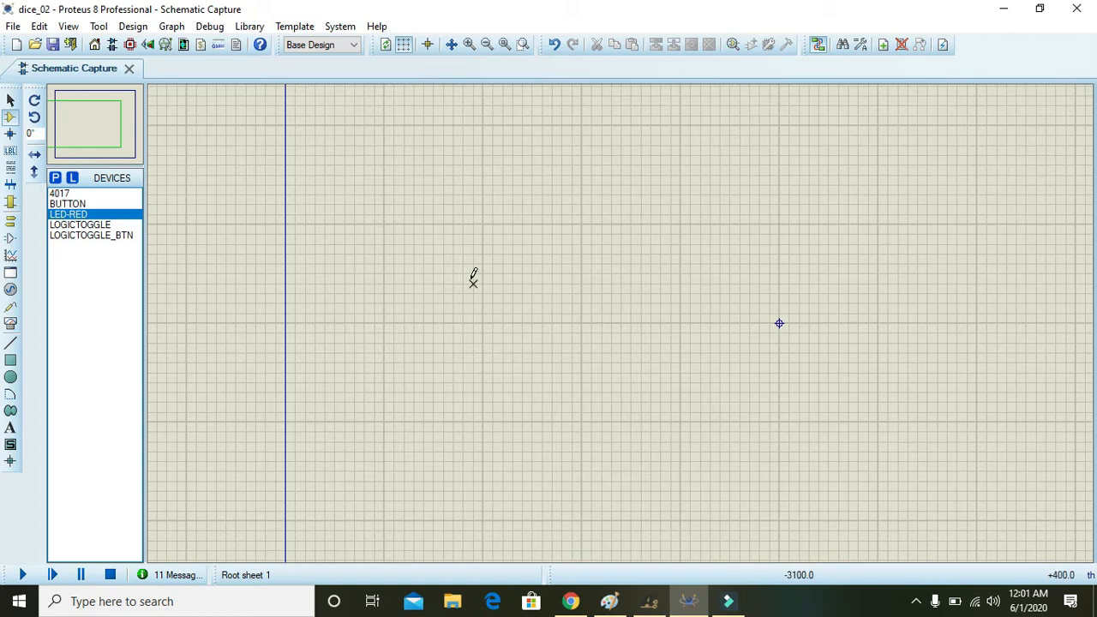
mouse_move(483, 223)
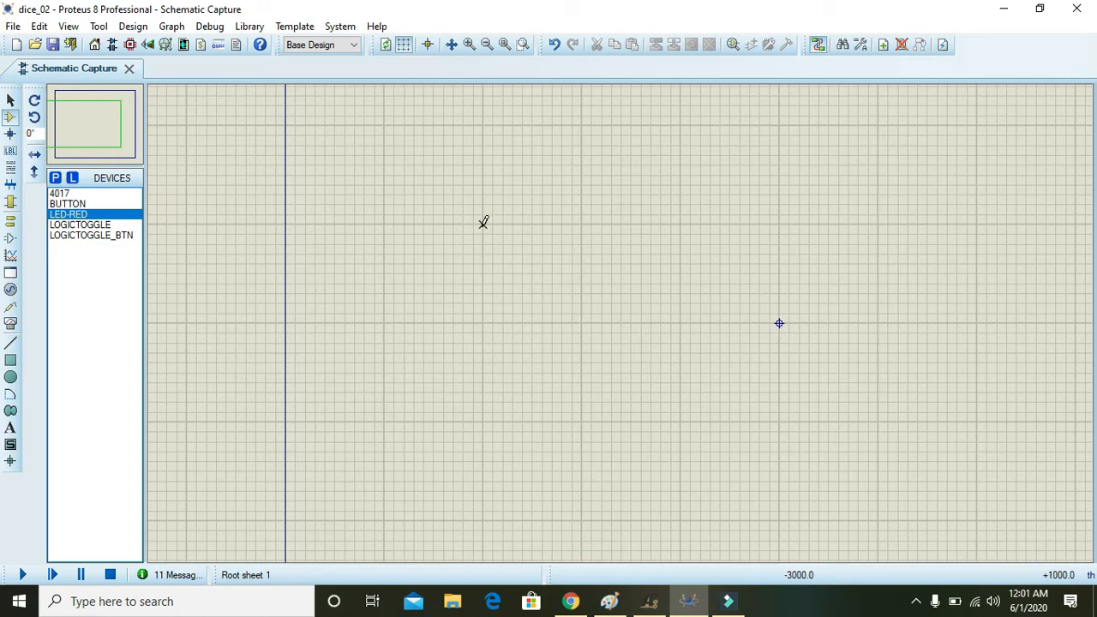
mouse_move(483, 233)
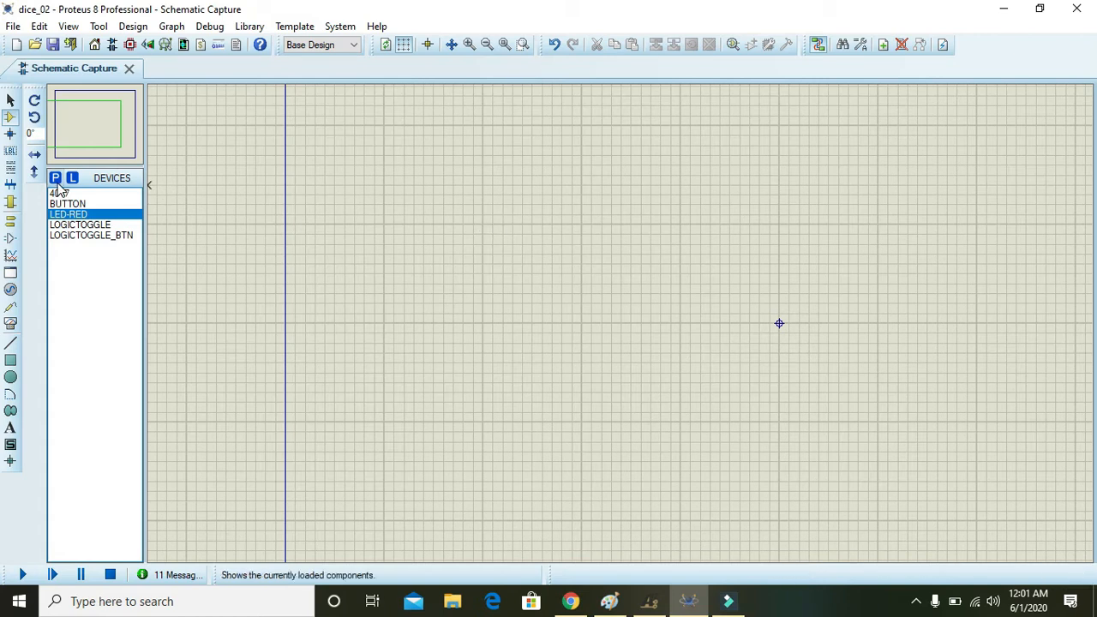
Pick the CMOS 4017 decade counter from Pick Devices using the keyword 4017
click(55, 176)
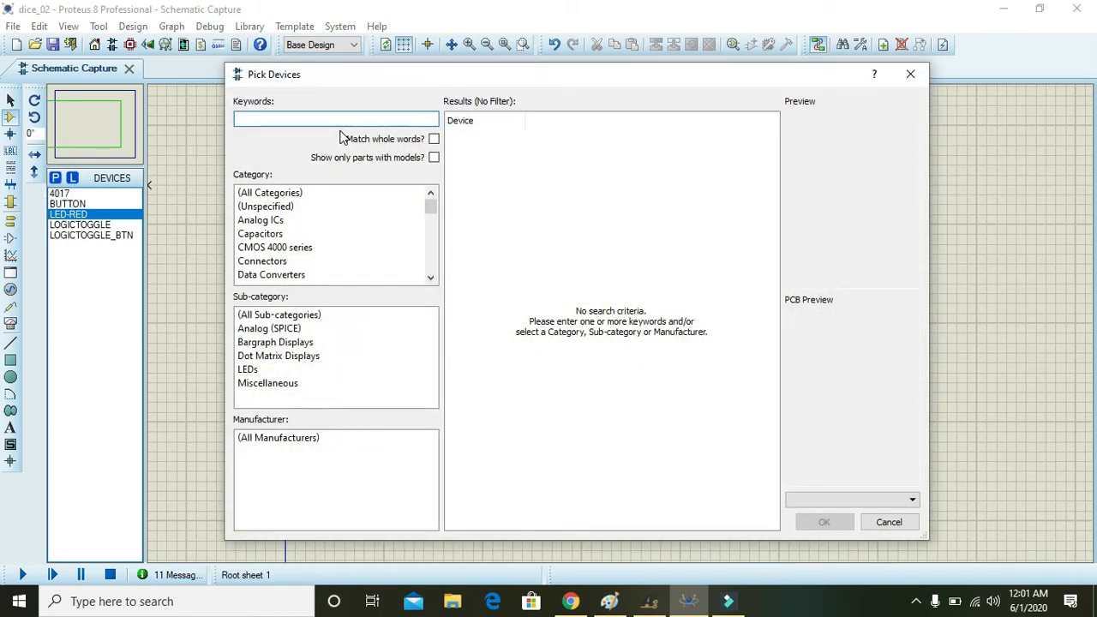
text(4017)
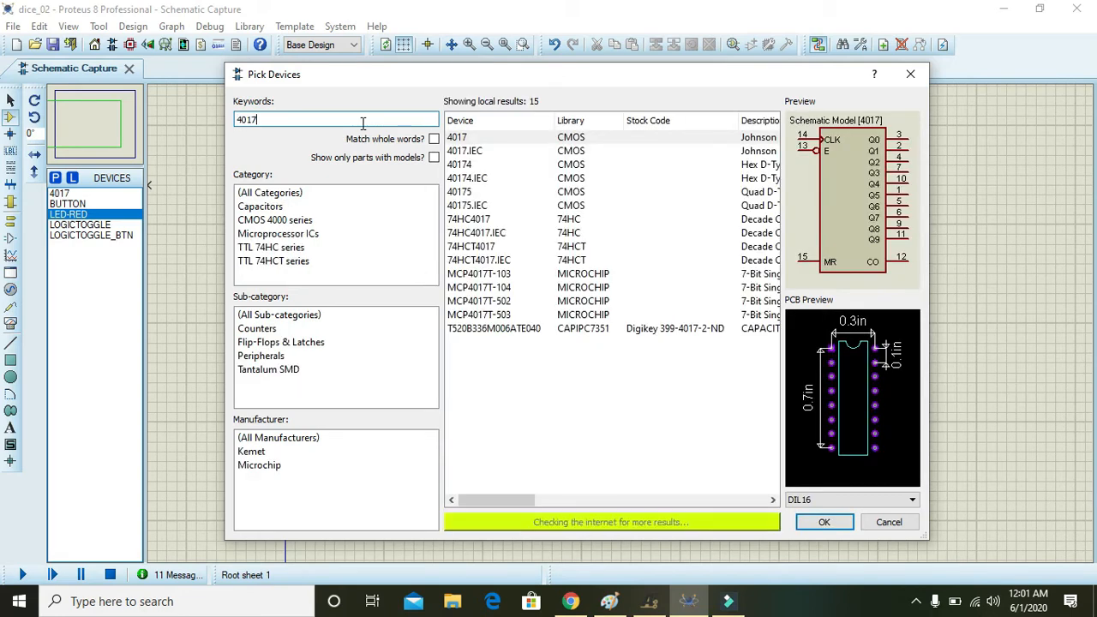
click(456, 137)
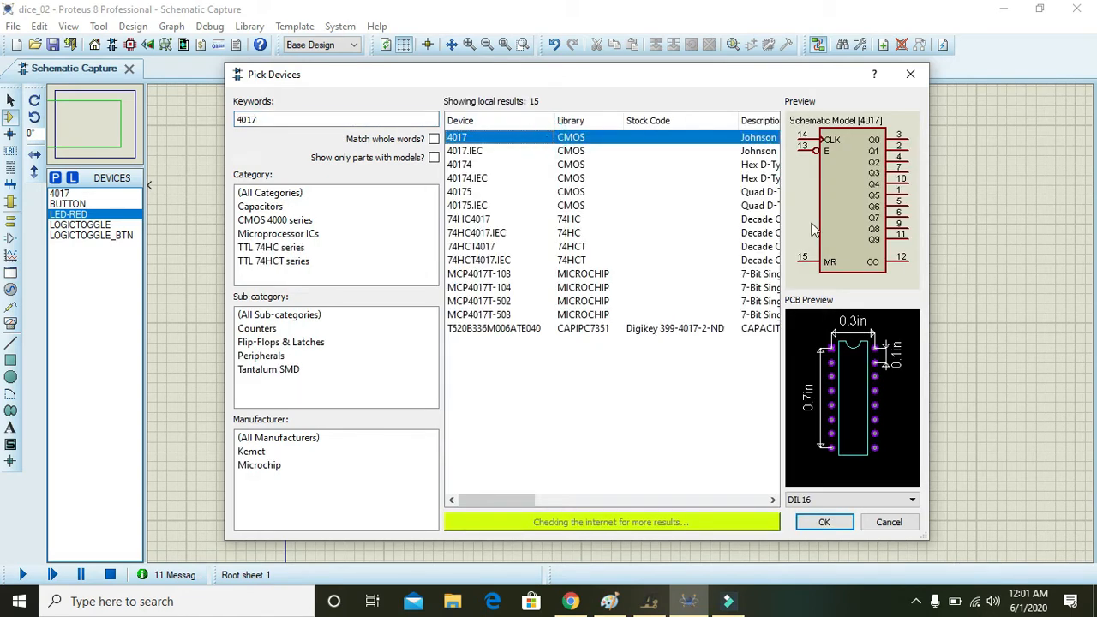
mouse_move(701, 405)
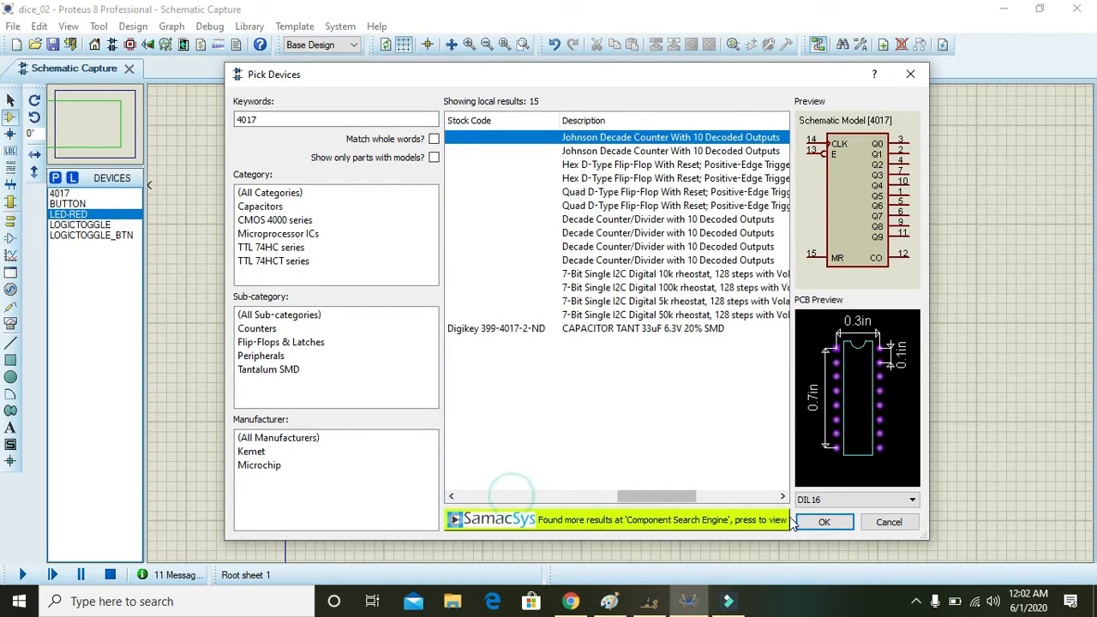
click(823, 521)
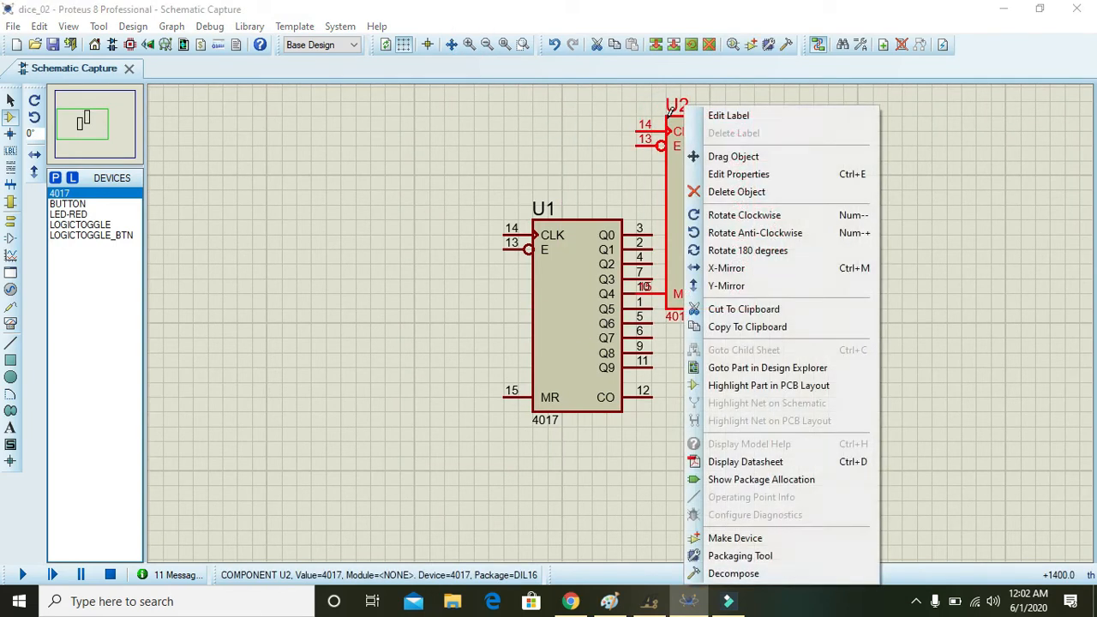
mouse_move(737, 192)
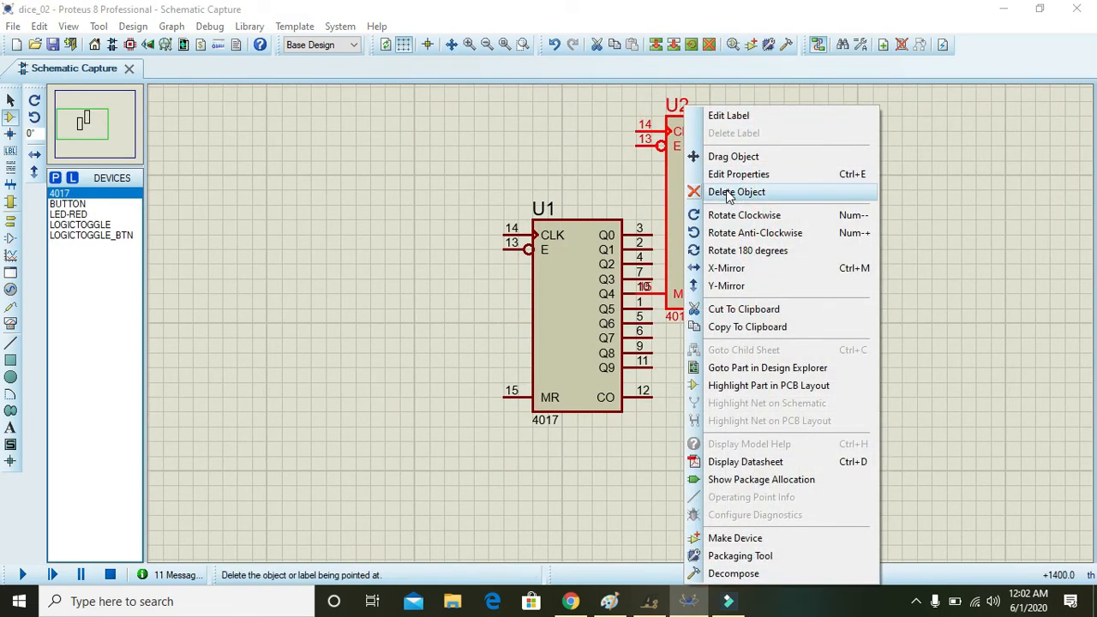
Delete the duplicate counter U2 so only the 4017 counter U1 remains
click(737, 192)
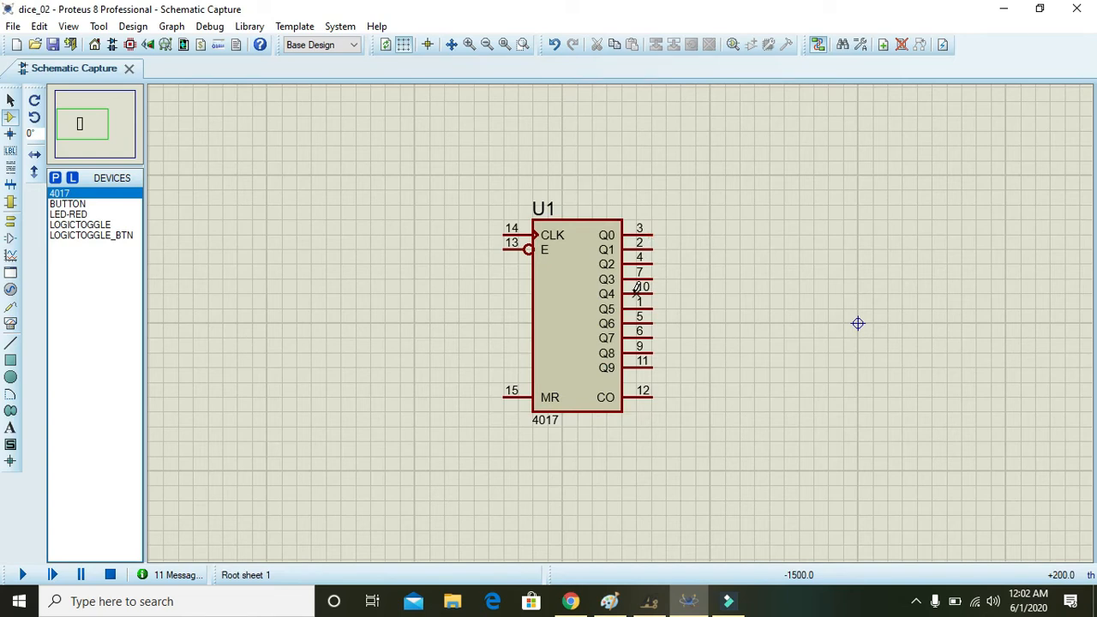
click(574, 317)
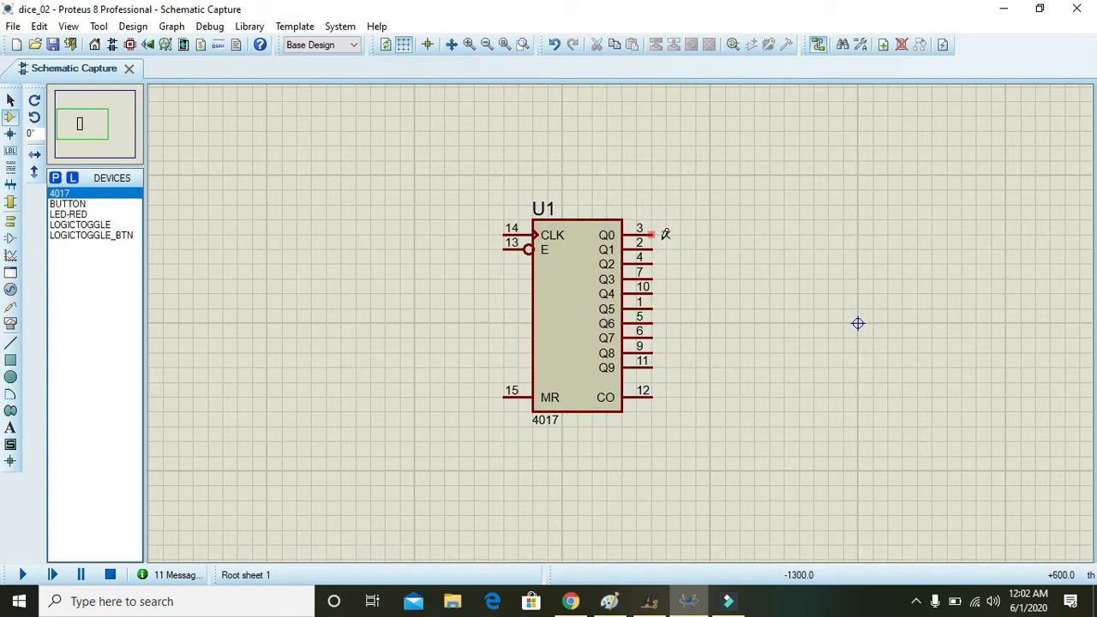
click(857, 322)
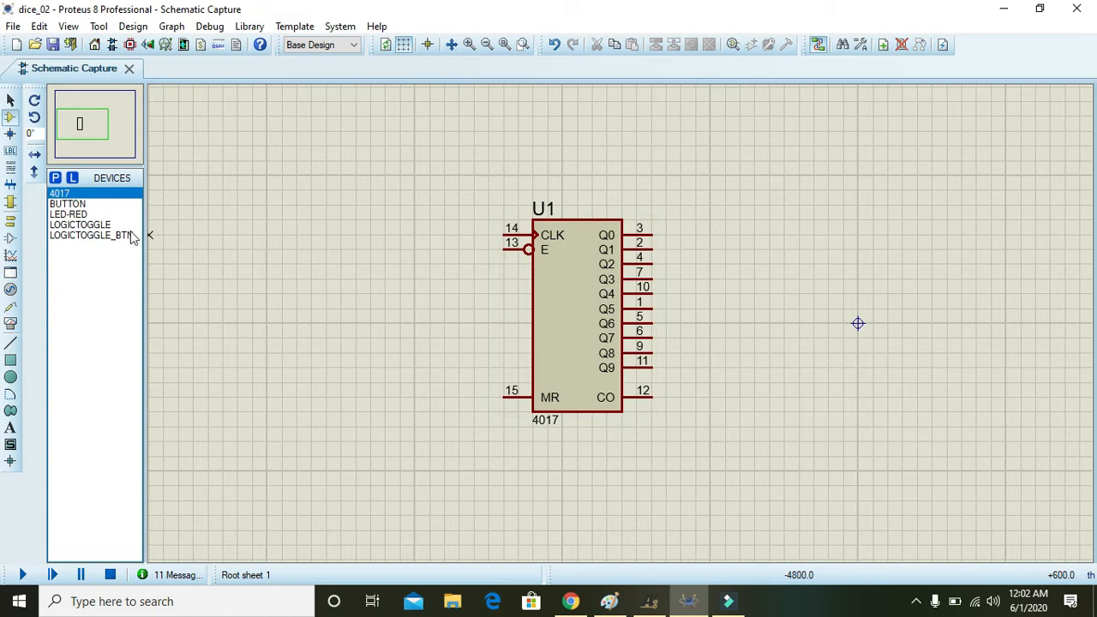
Place red LED-RED parts in a vertical column to the right of counter U1
click(68, 215)
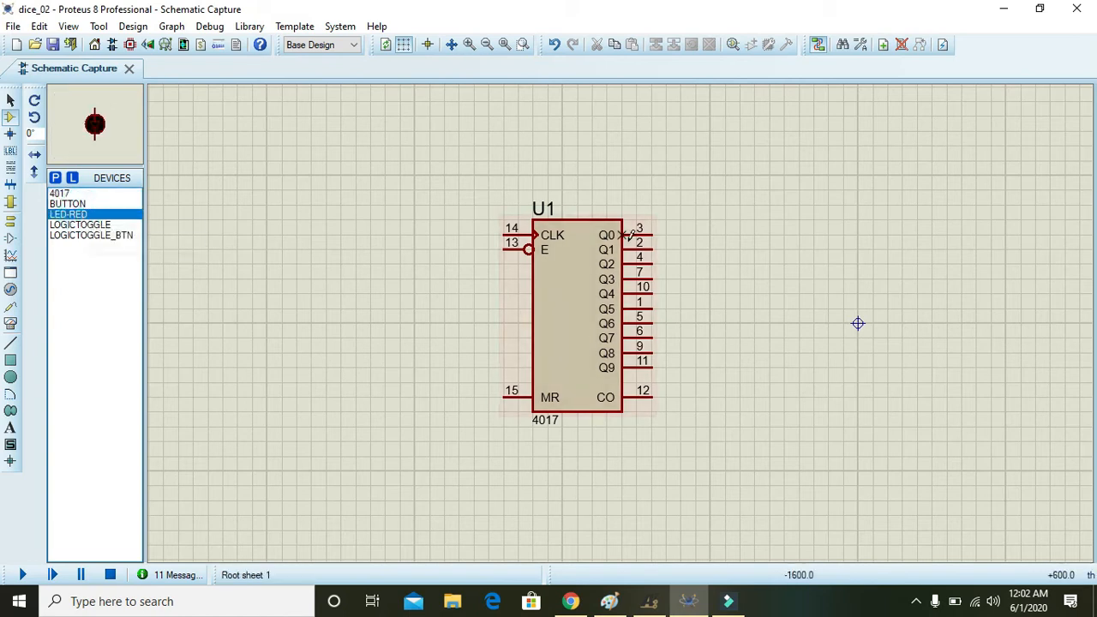
click(857, 264)
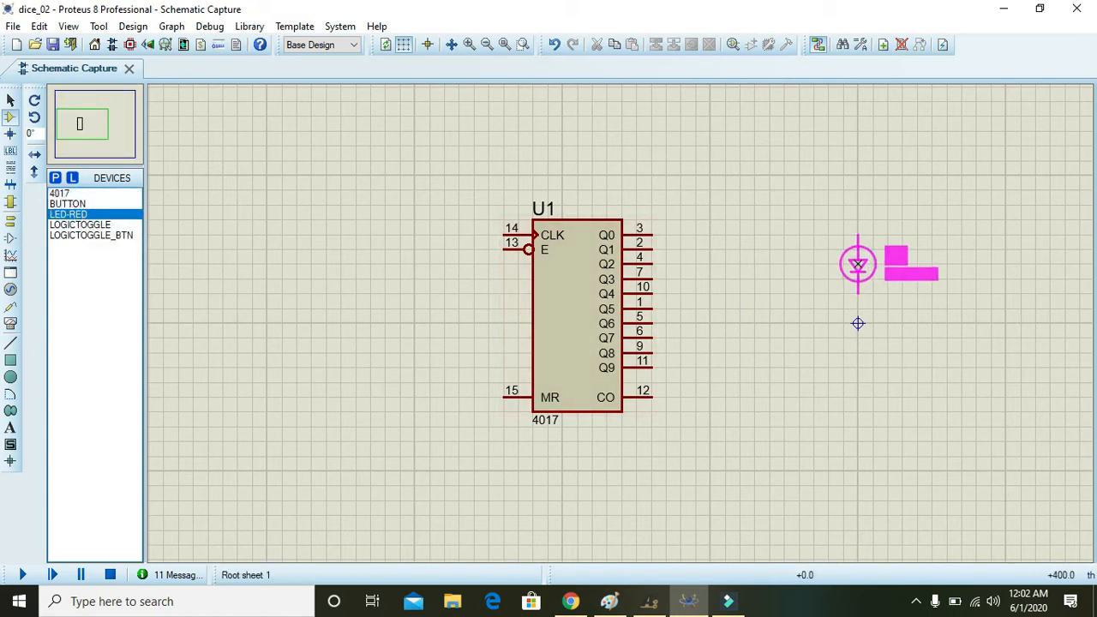
drag(857, 263, 857, 219)
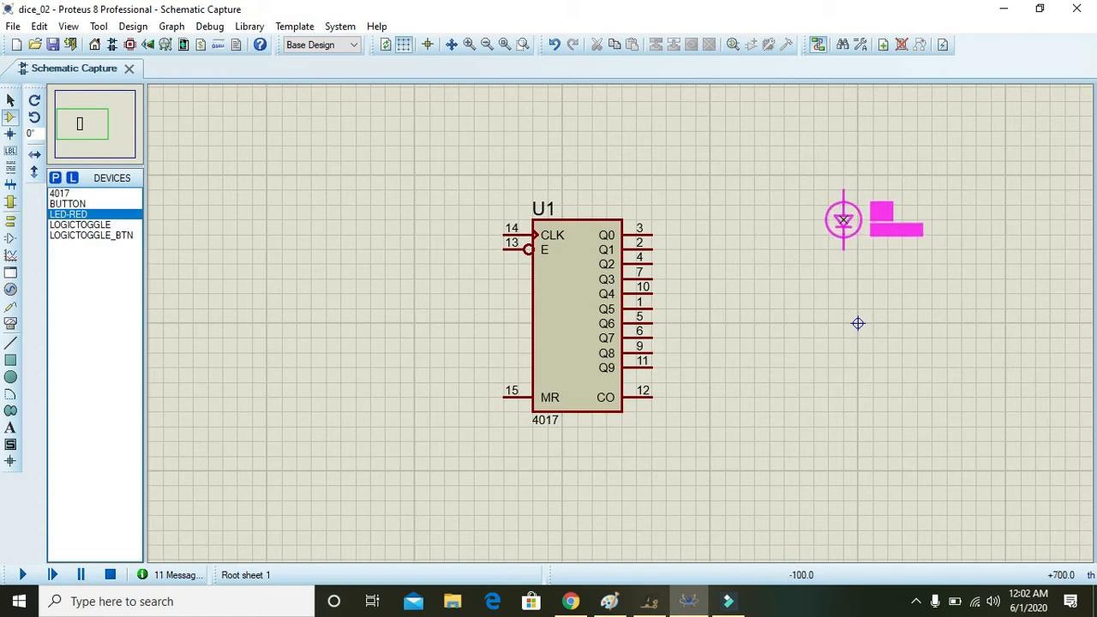
click(843, 219)
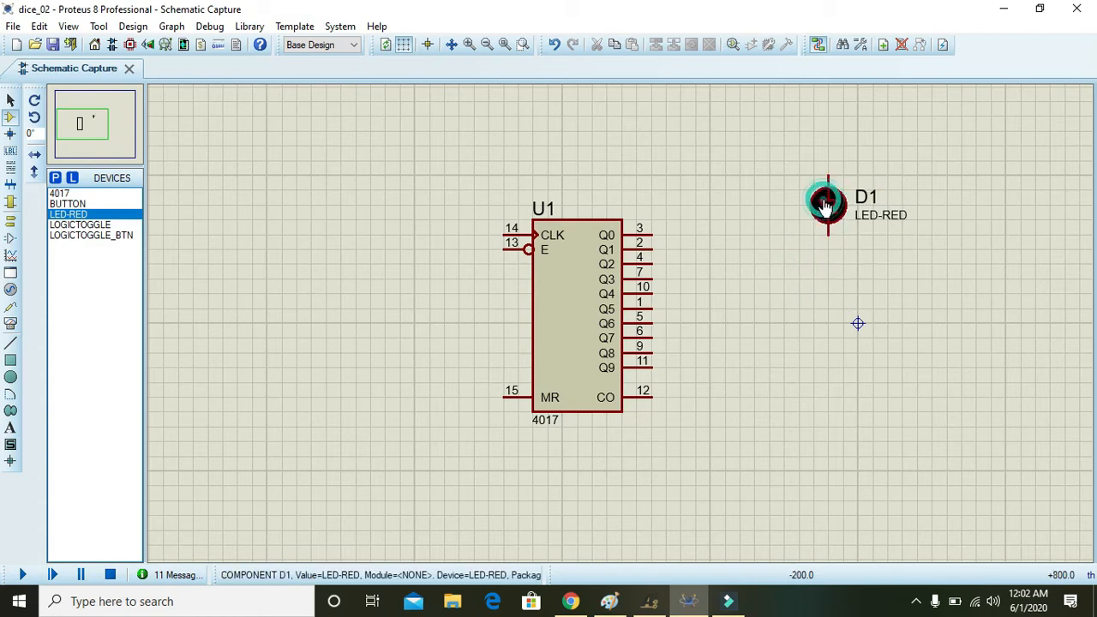
click(826, 295)
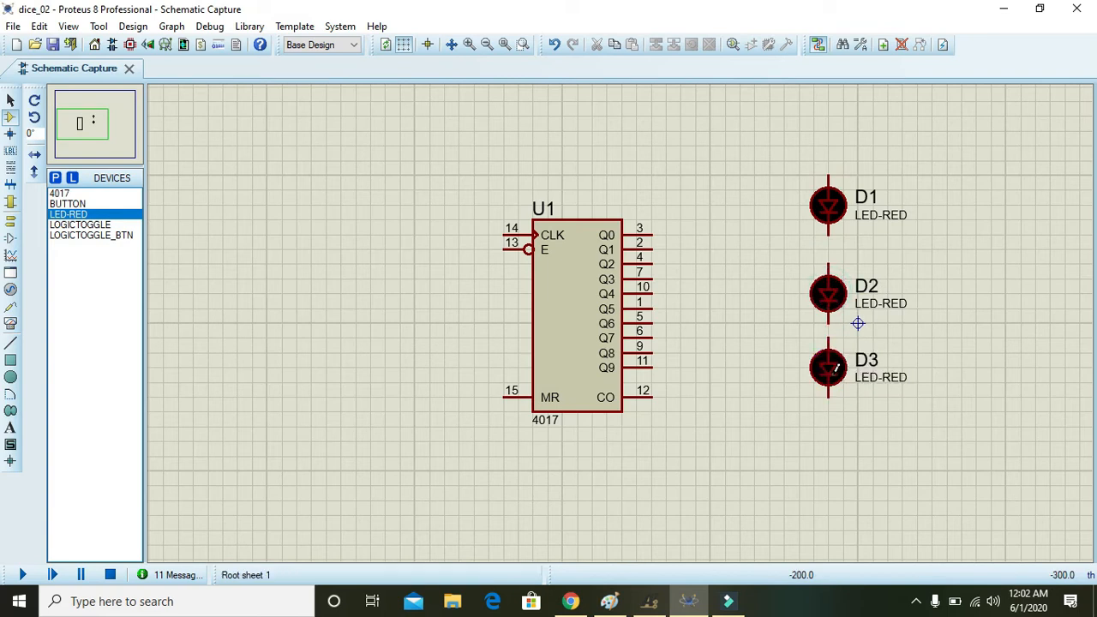
click(826, 442)
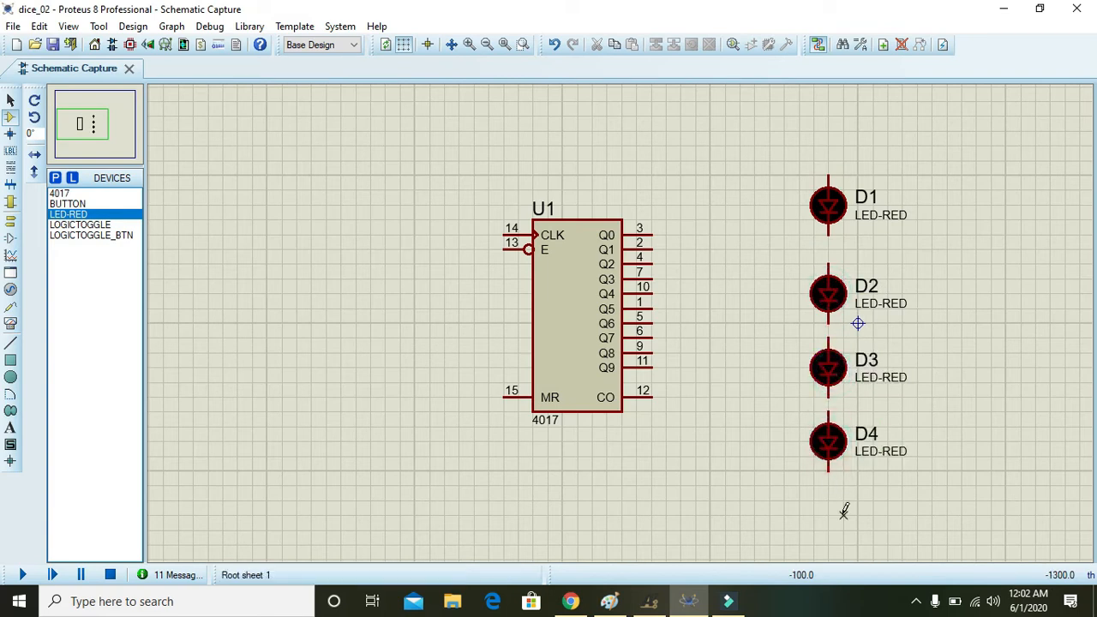
click(826, 514)
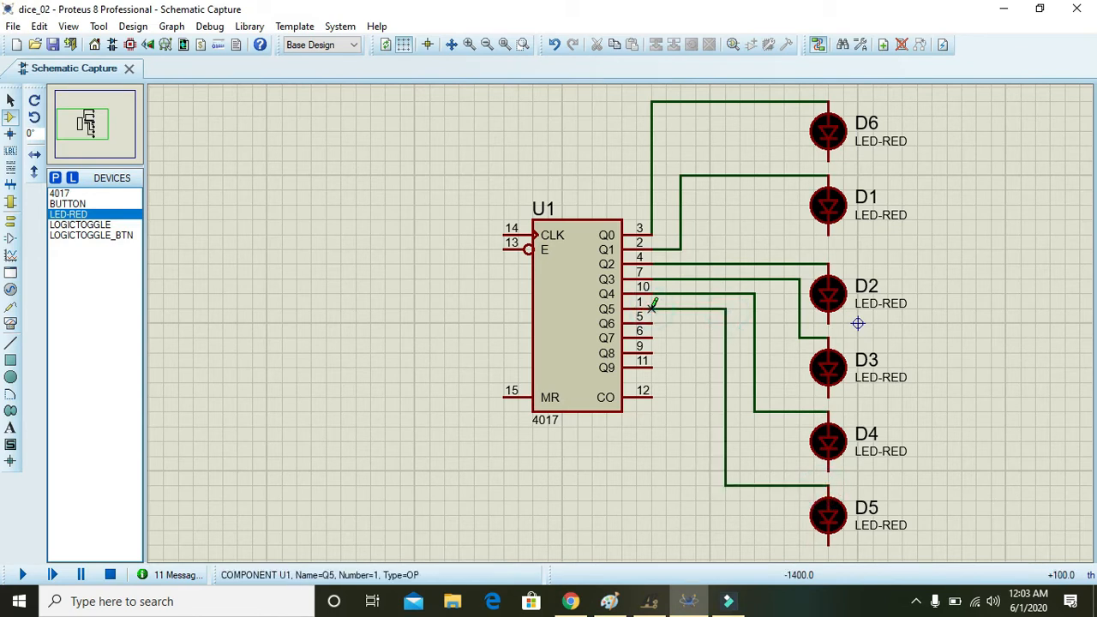
Finish the wire from output Q5 to its red LED anode
click(828, 133)
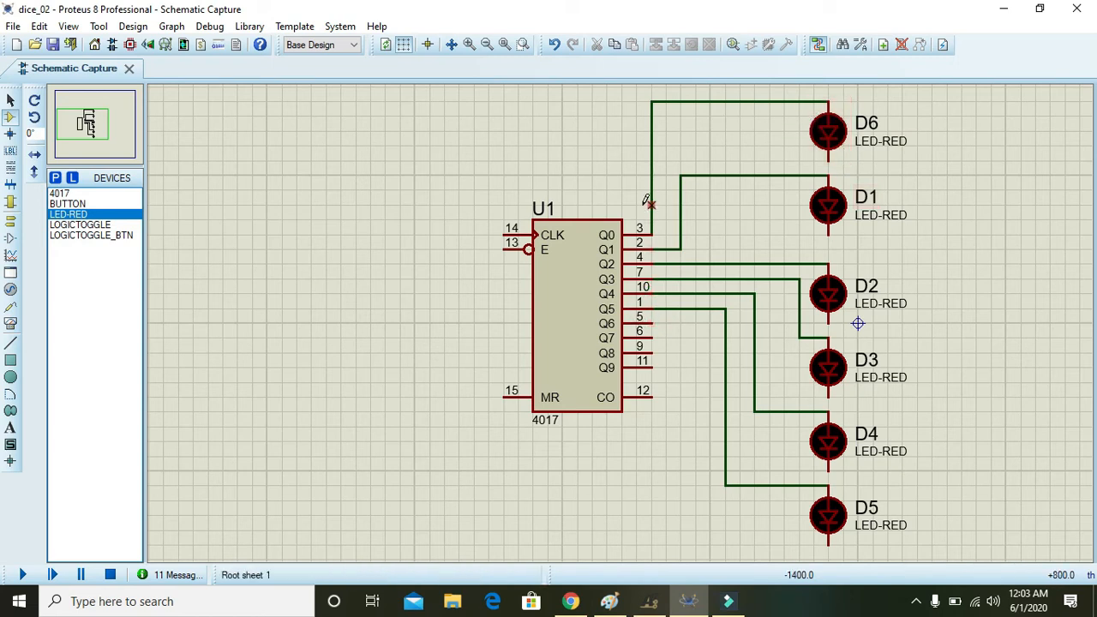
Join the LED cathodes from D6 downward into one common line
click(574, 317)
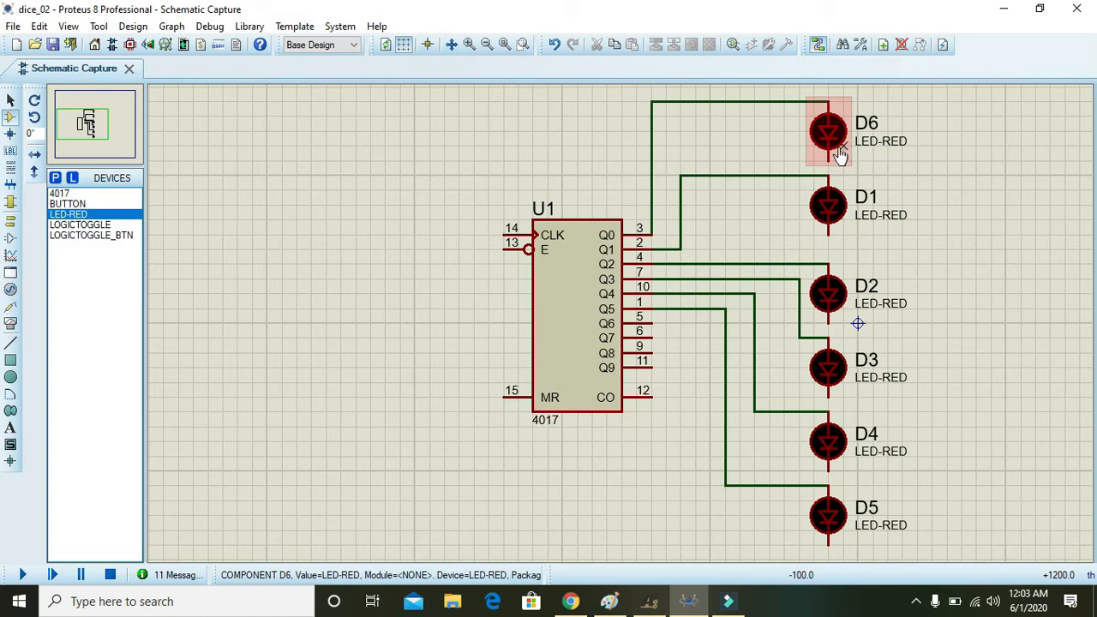
click(827, 137)
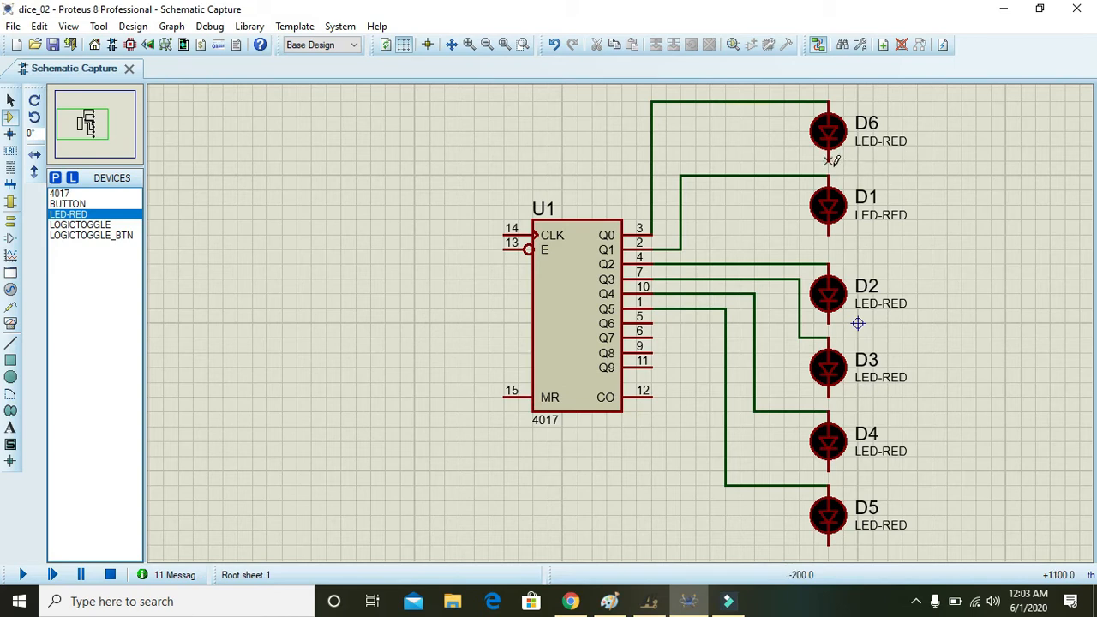
drag(832, 161, 946, 231)
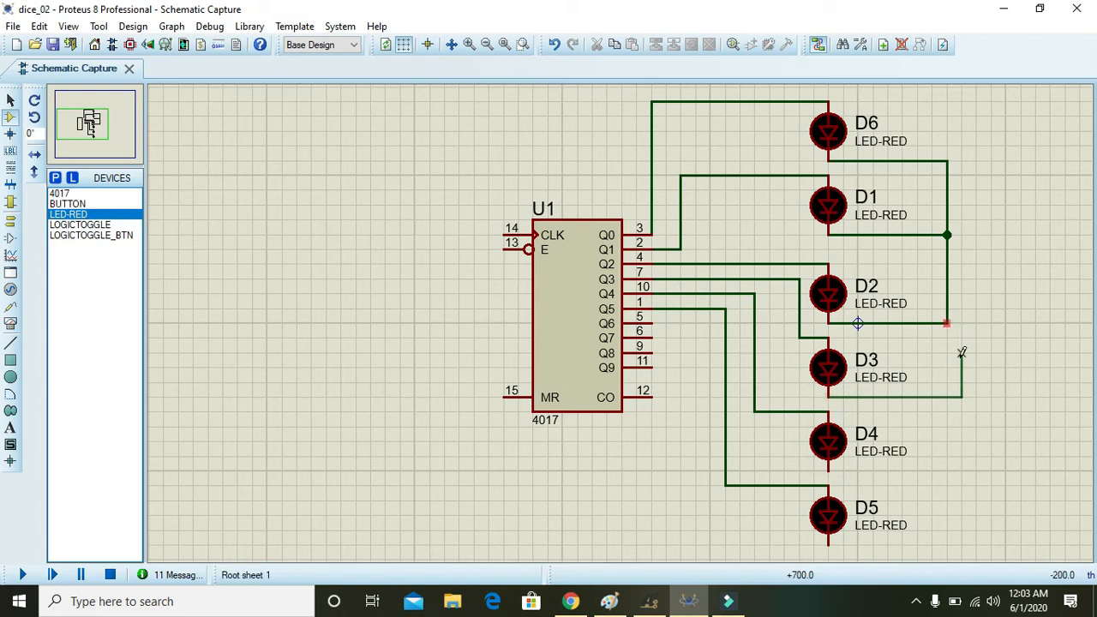
click(865, 432)
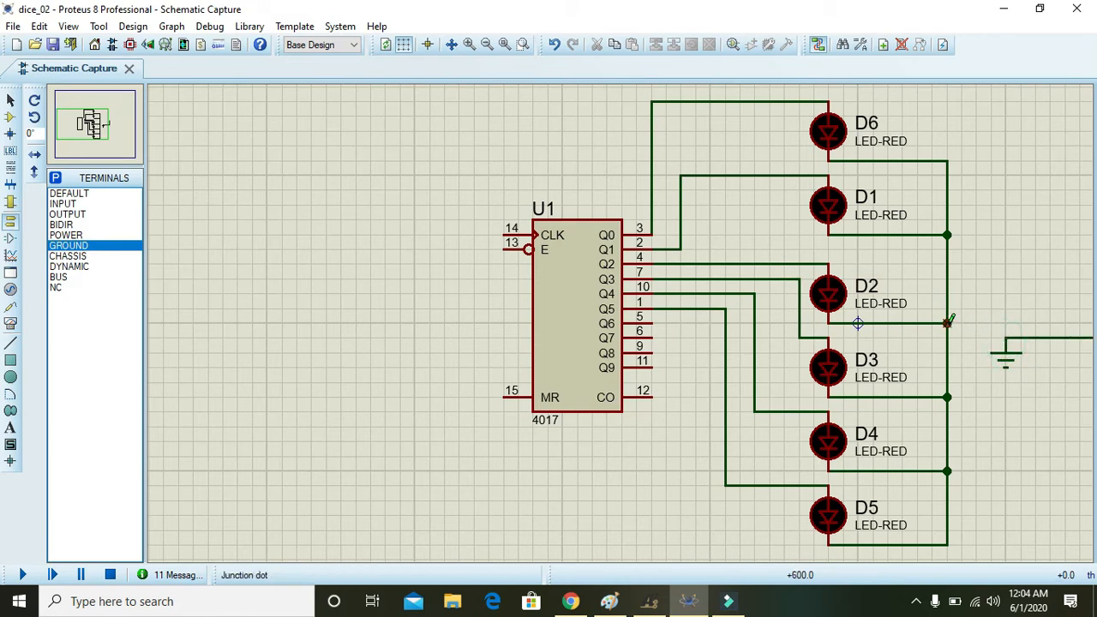
Run the common cathode line to a ground terminal and delete the stray wire beyond it
drag(946, 323, 1008, 336)
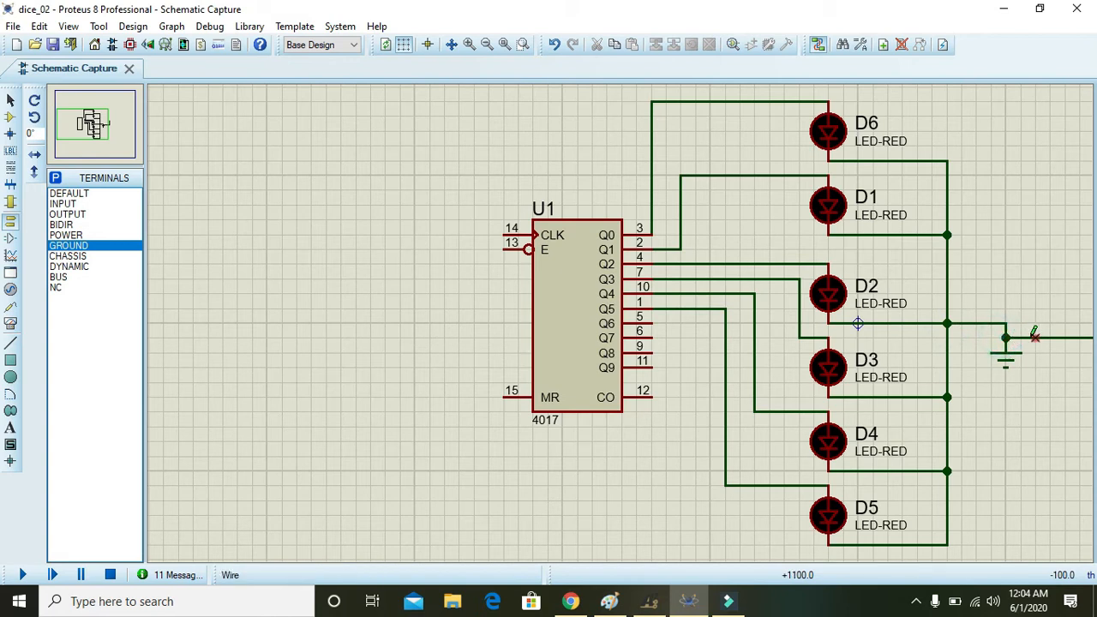
right_click(1008, 334)
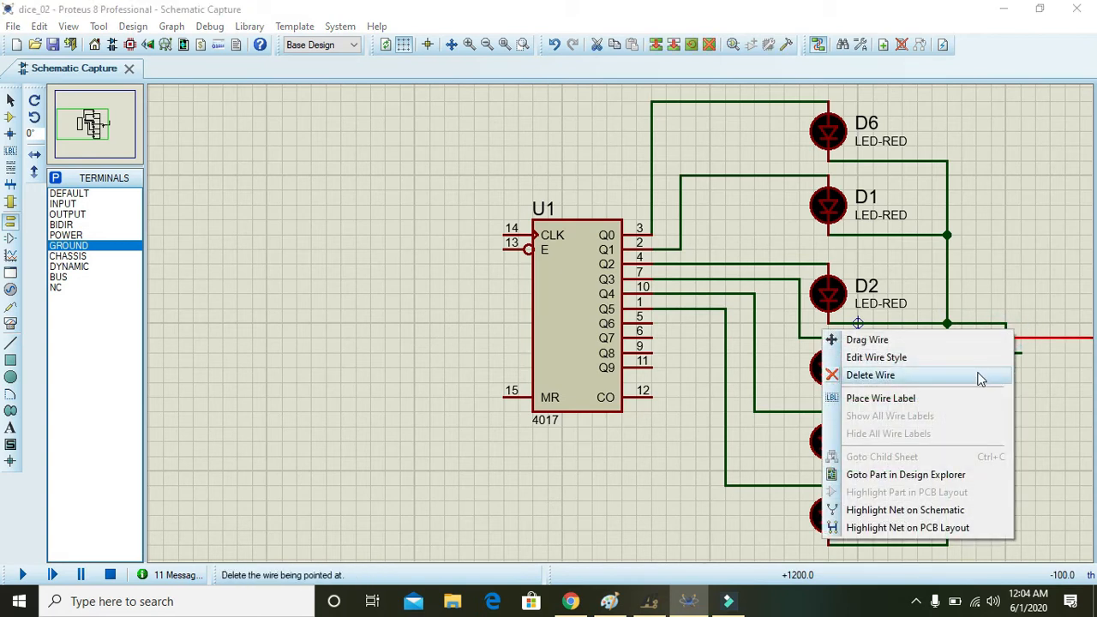
click(870, 373)
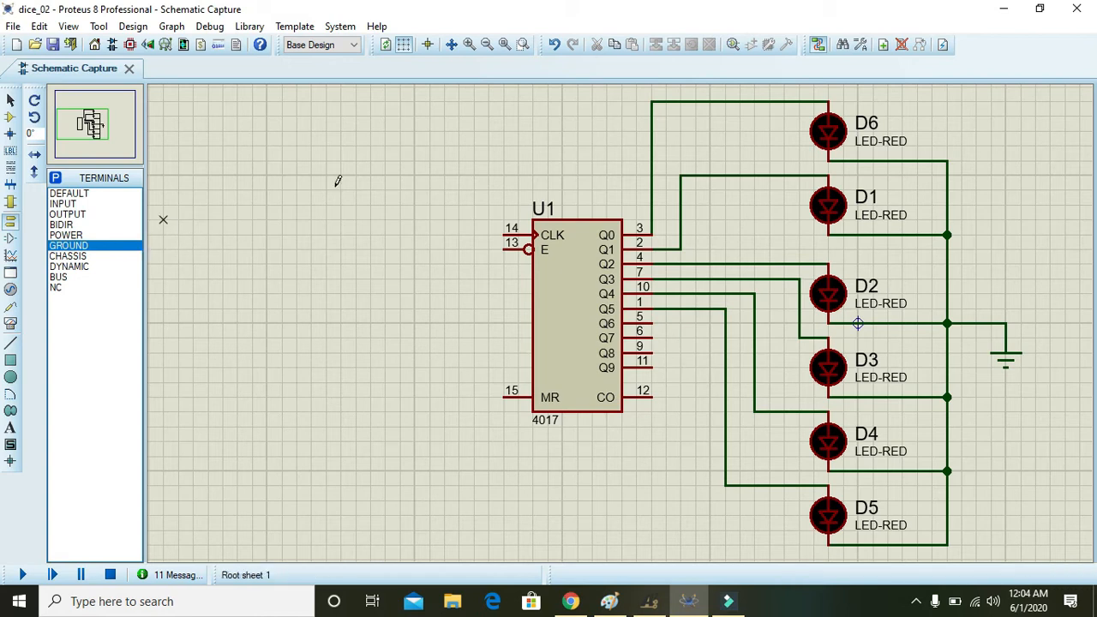
Ground the 4017 enable pin E and add LOGICTOGGLE from the device library
click(574, 317)
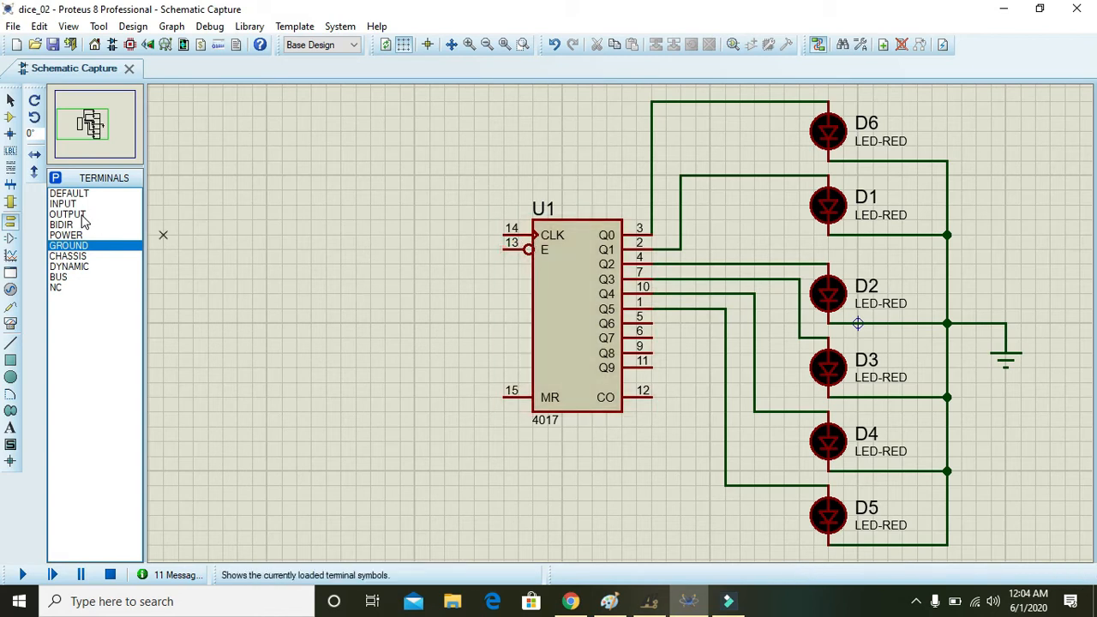
mouse_move(10, 219)
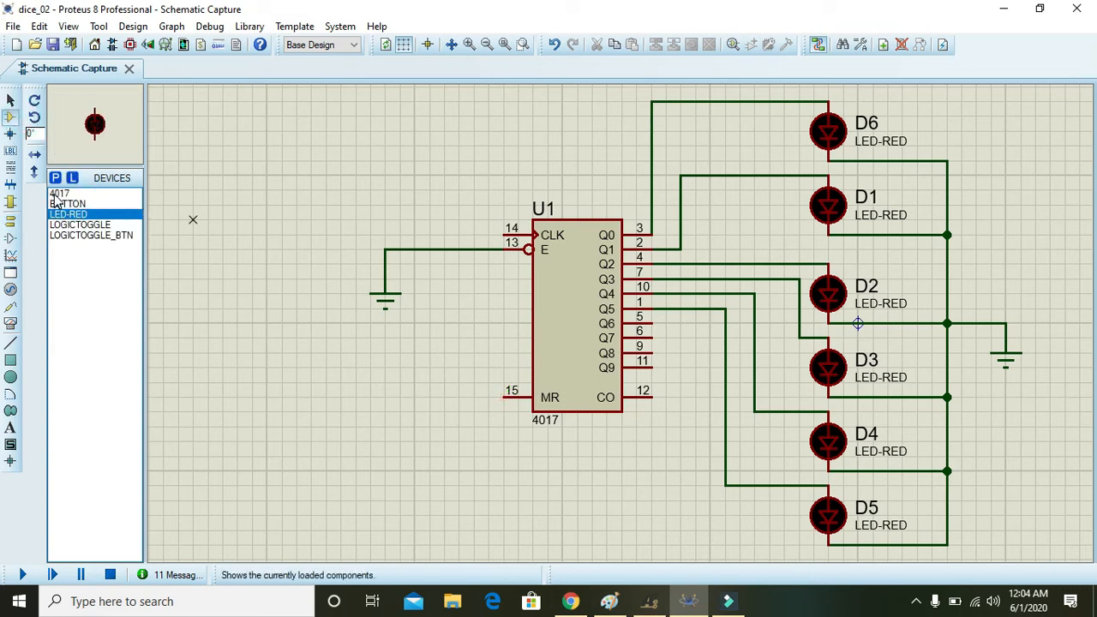
click(79, 224)
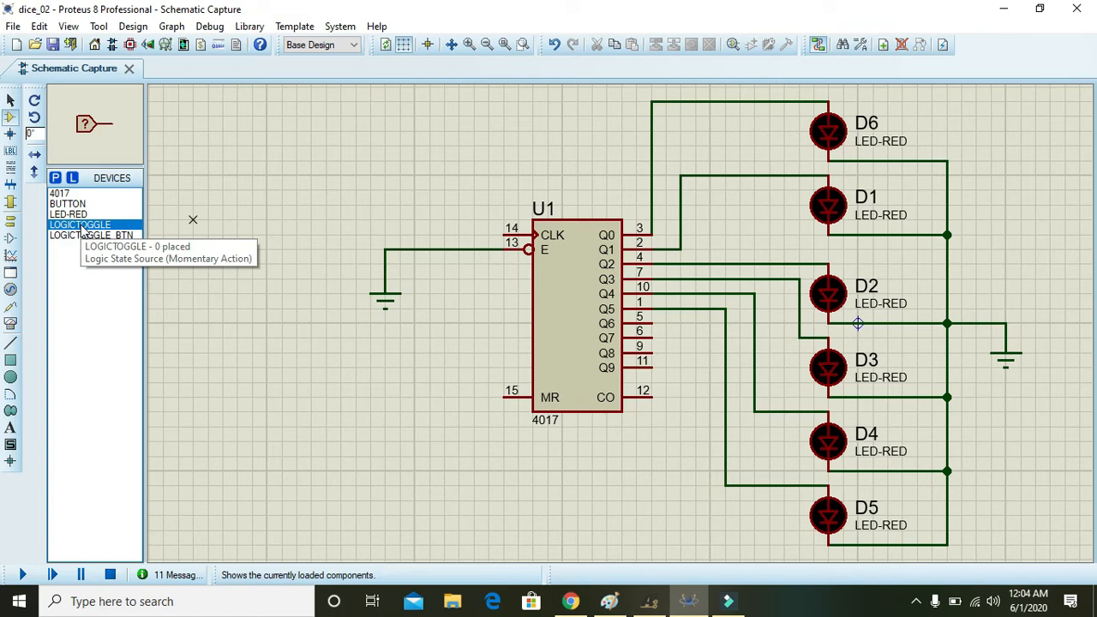
click(55, 177)
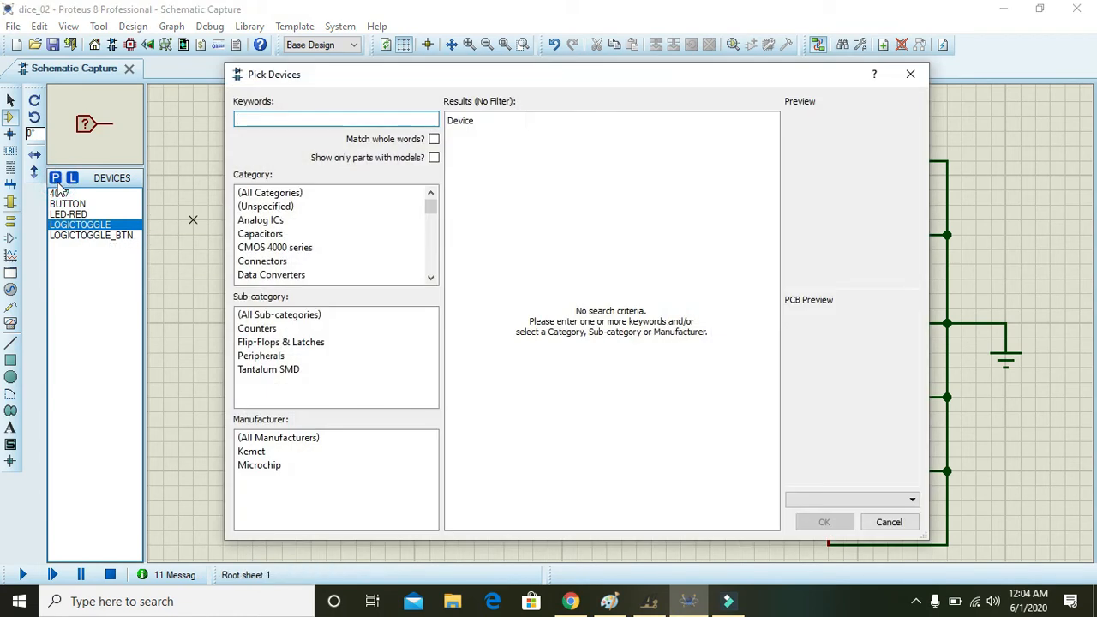
text(LOGIC TOGGLE)
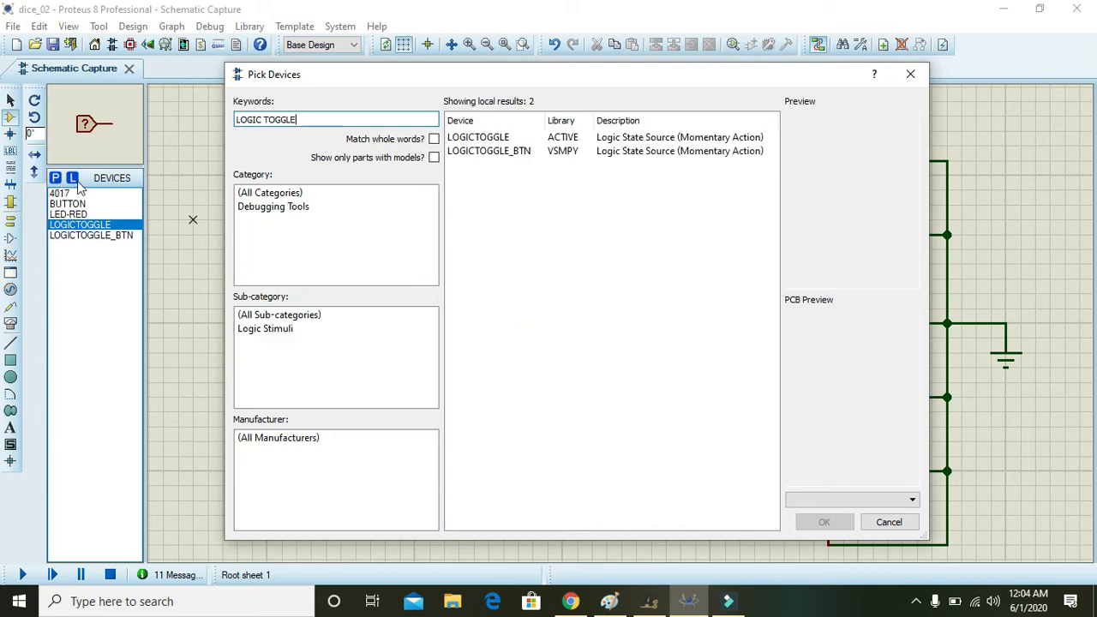
click(478, 137)
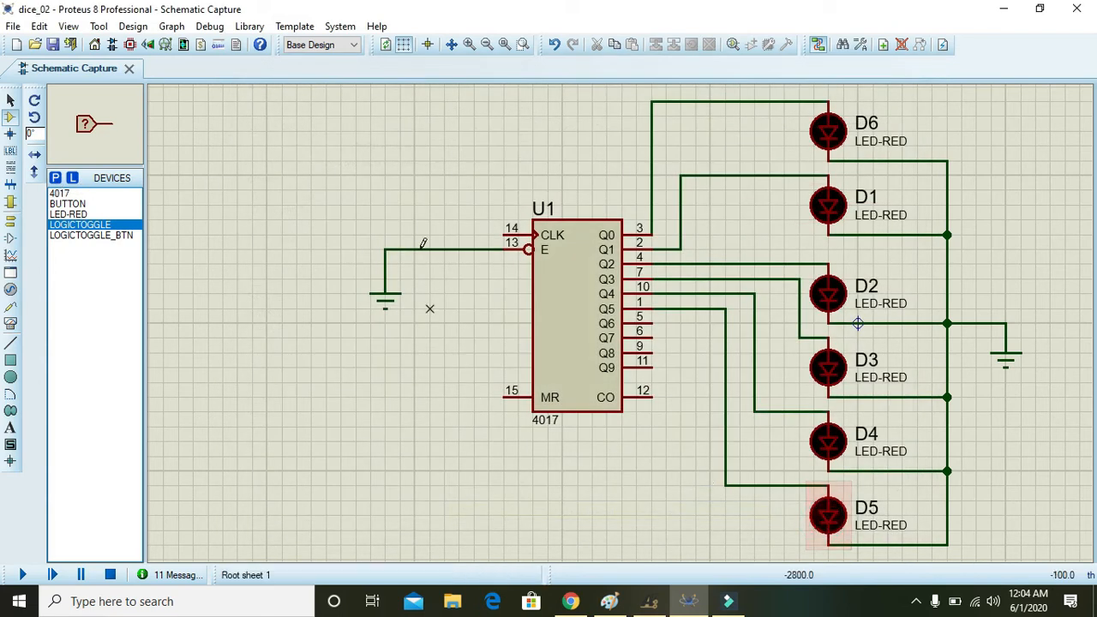
Place the logic toggle on the MR reset pin and a DCLOCK generator on the CLK pin
click(394, 397)
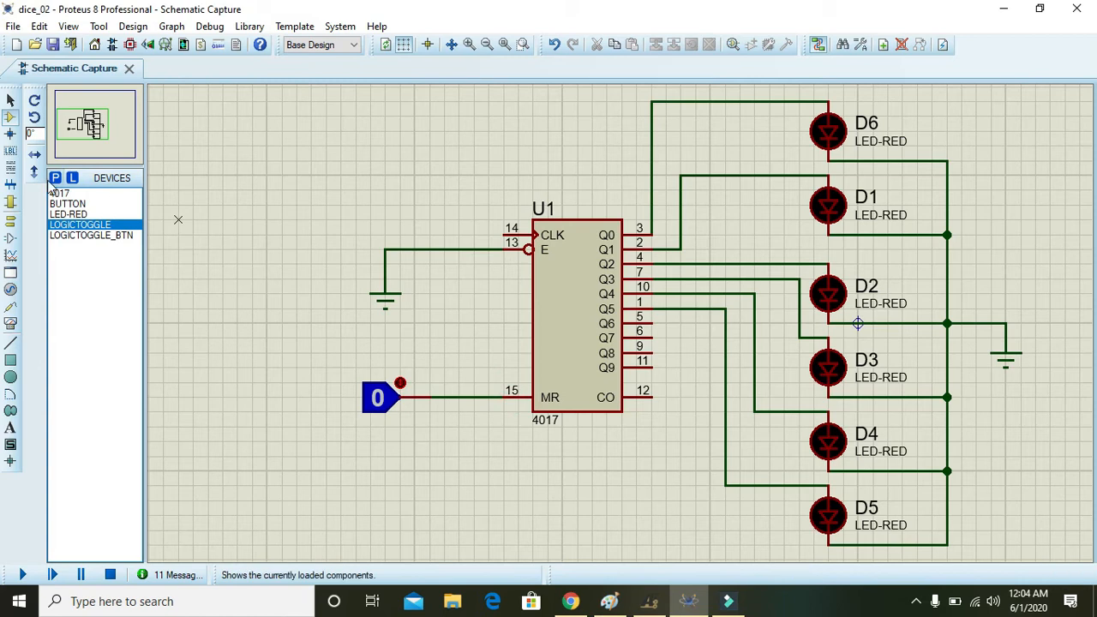
click(72, 176)
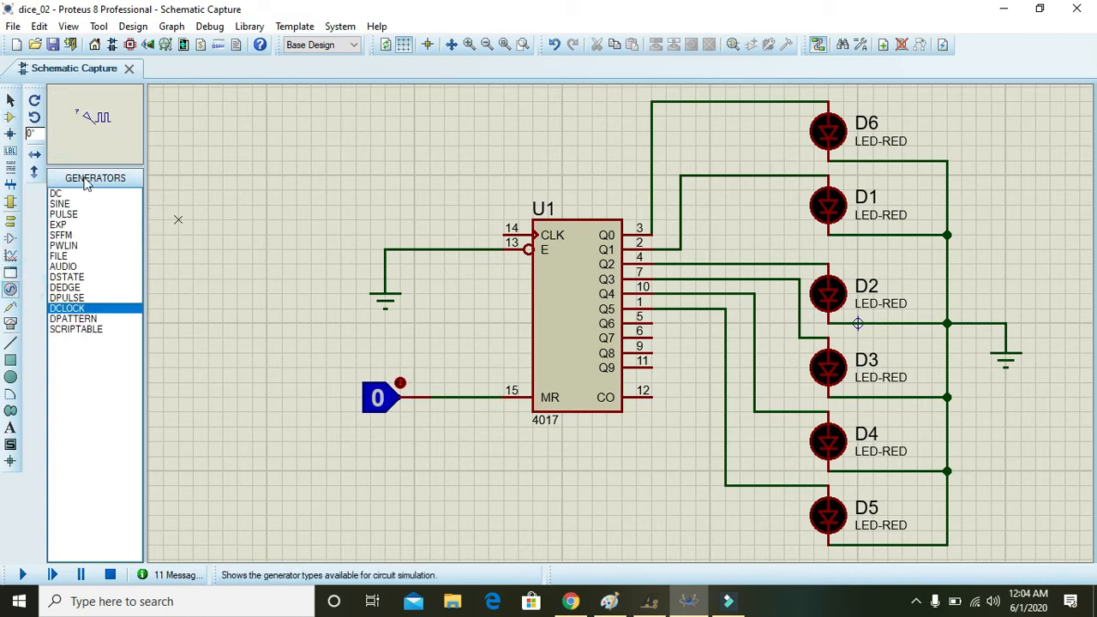
mouse_move(317, 233)
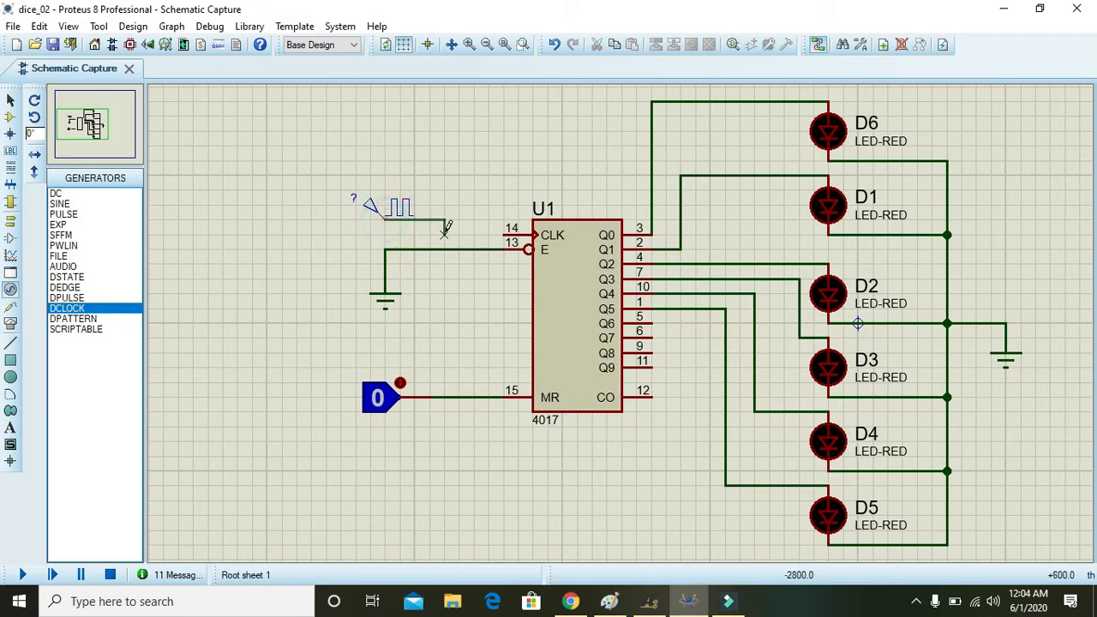
click(386, 209)
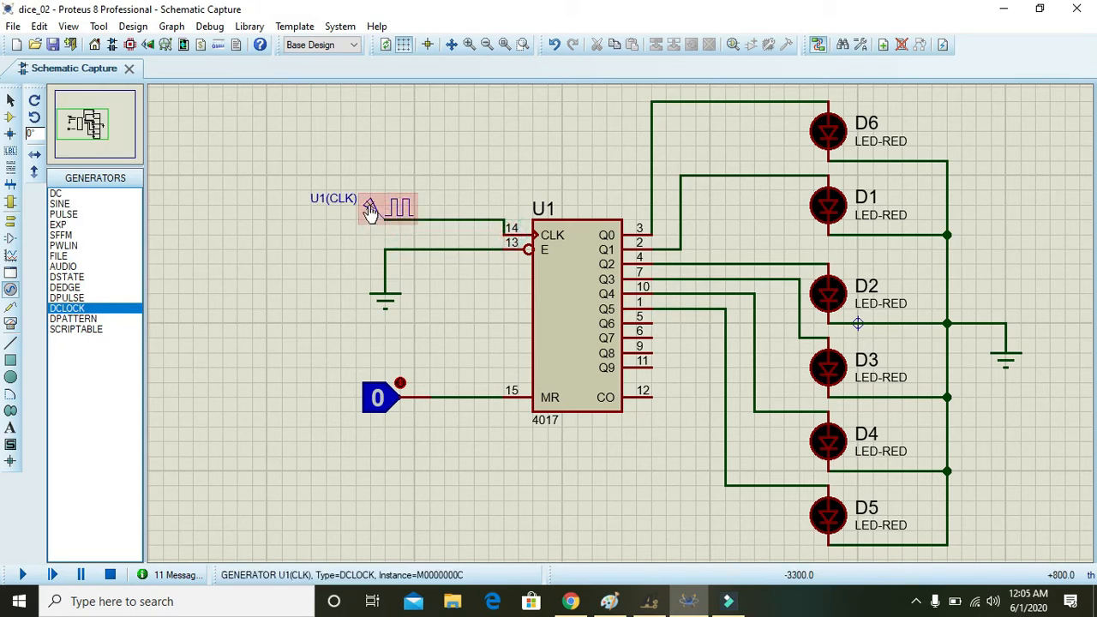
Set the DCLOCK generator frequency to 50 Hz
double_click(391, 209)
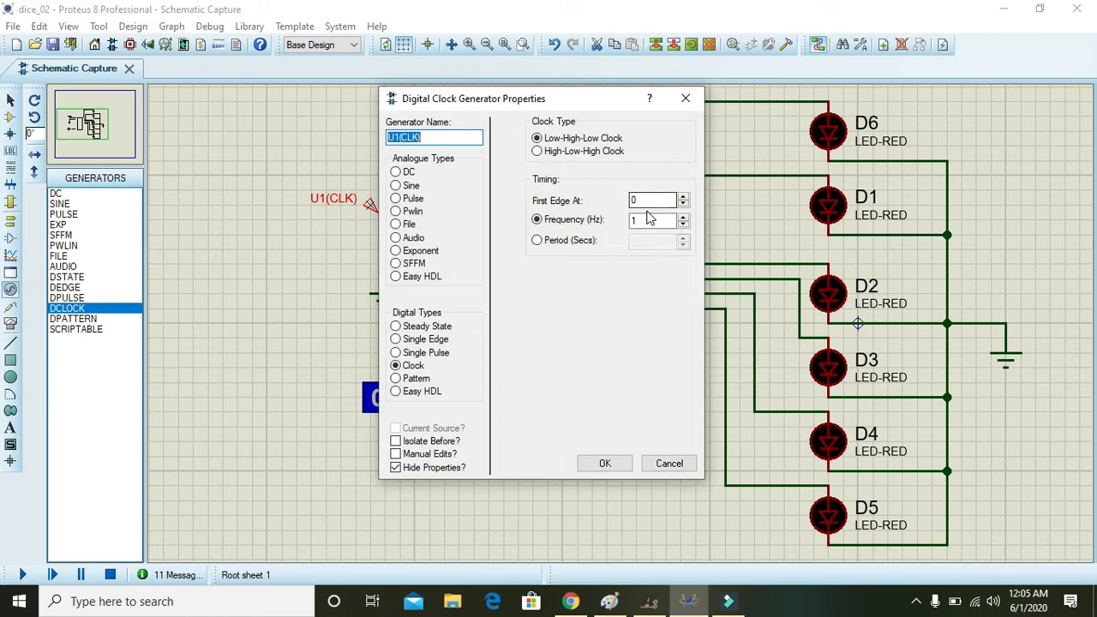
click(651, 219)
text(0)
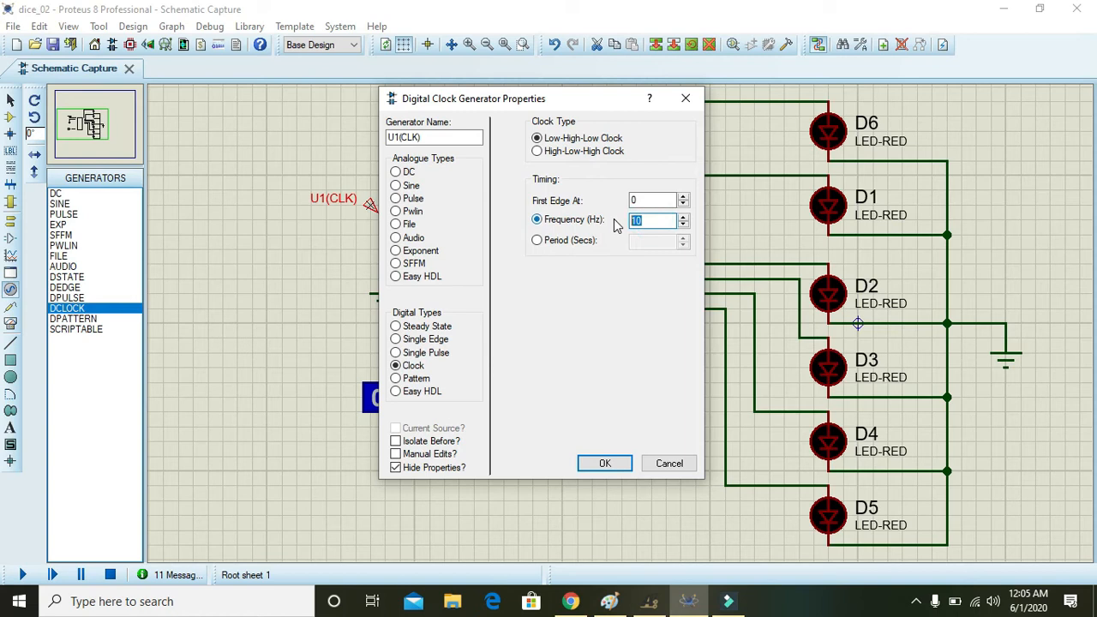
text(50)
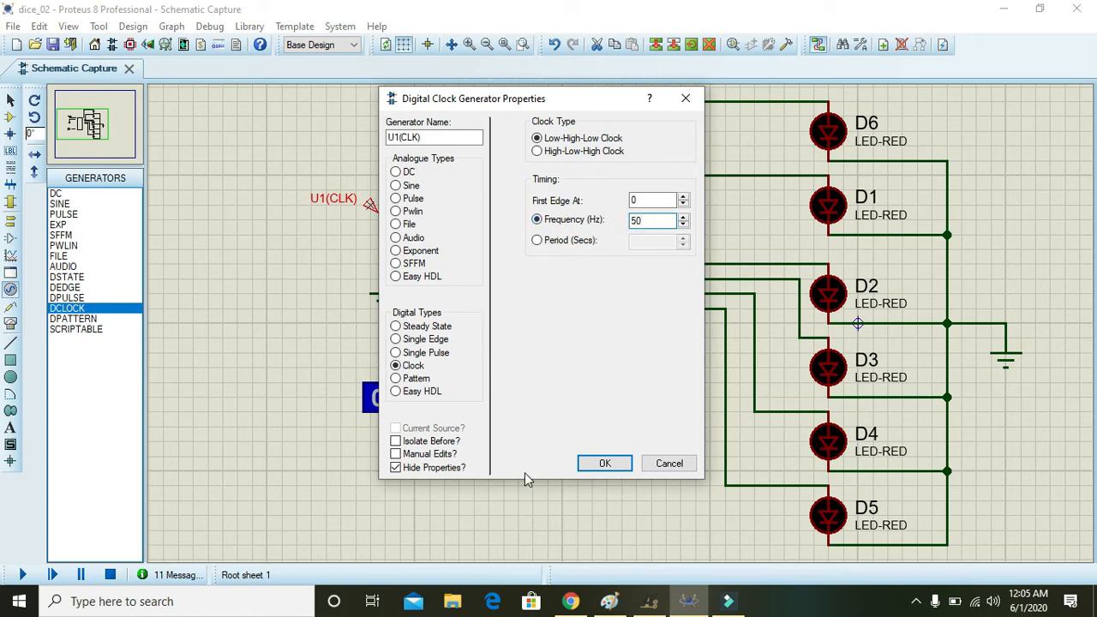
click(604, 463)
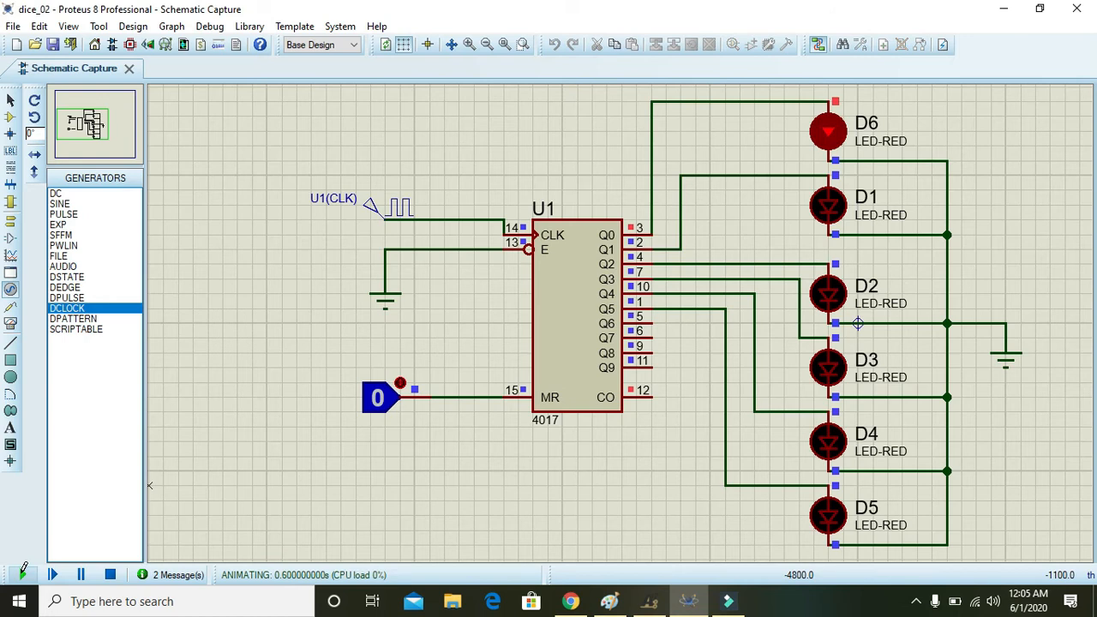
Let the dice circuit run briefly, then stop the simulation
click(110, 574)
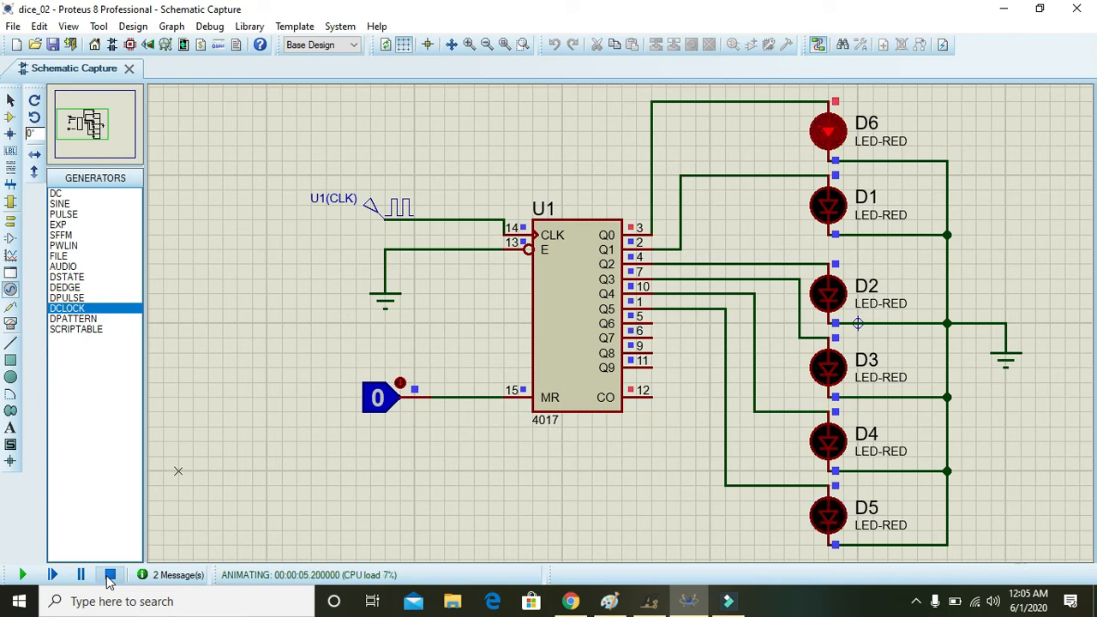
click(110, 574)
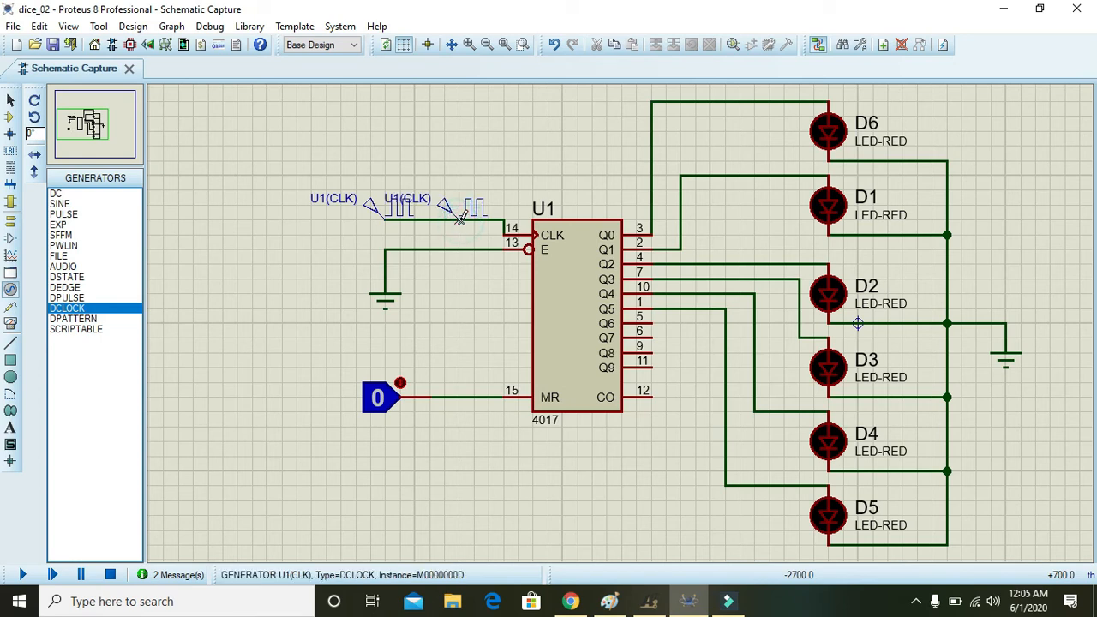
Wire the clock generator through a push button to the CLK pin and check its properties
right_click(466, 197)
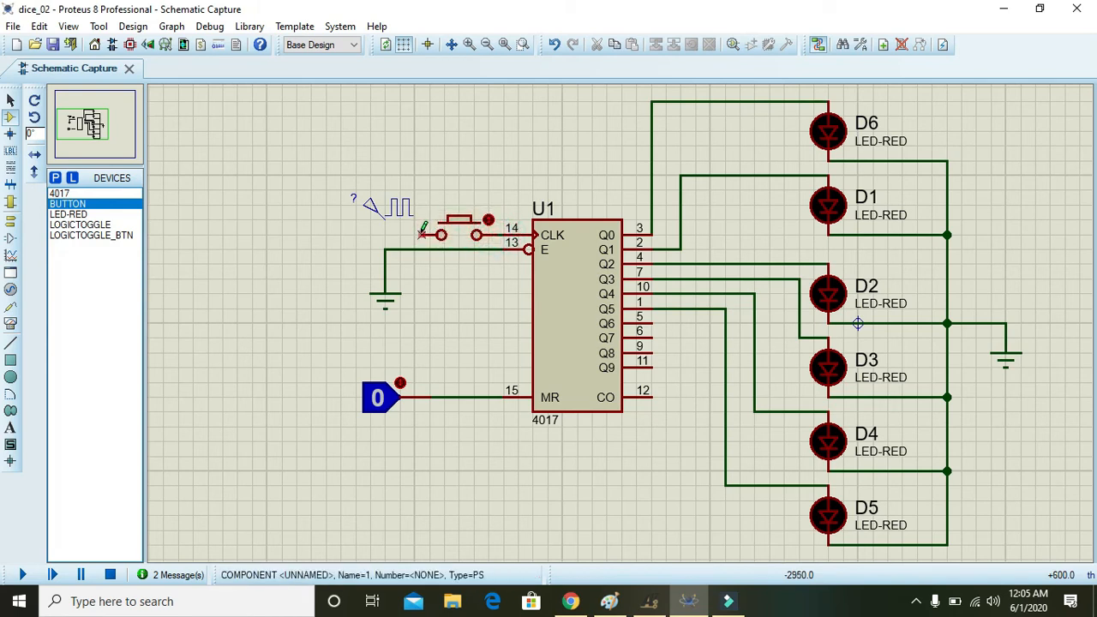
click(385, 209)
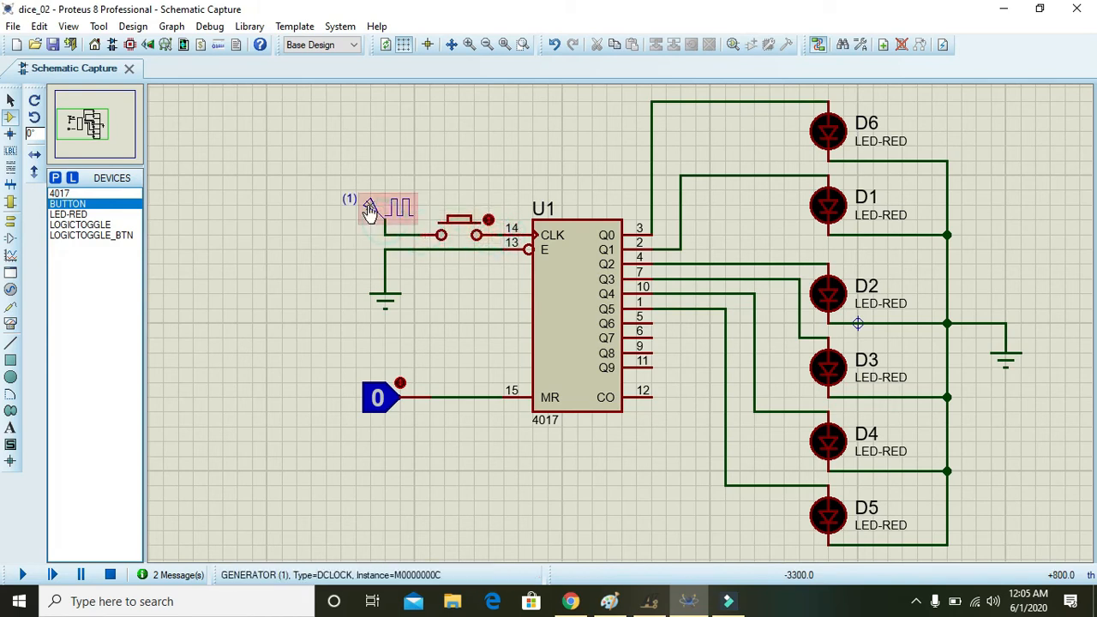
double_click(390, 209)
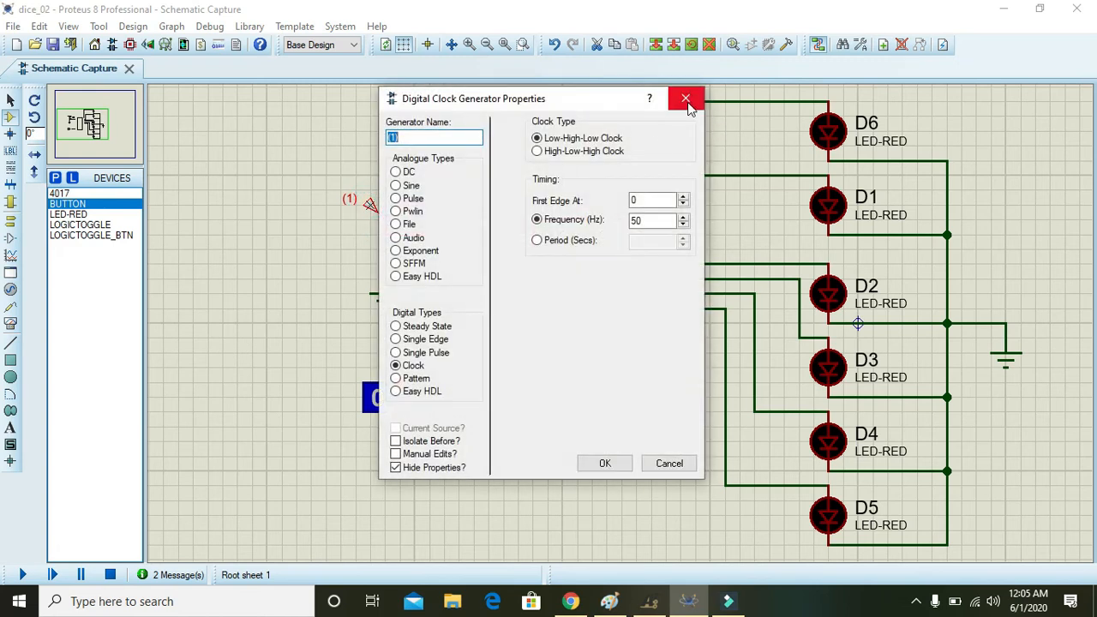
click(686, 97)
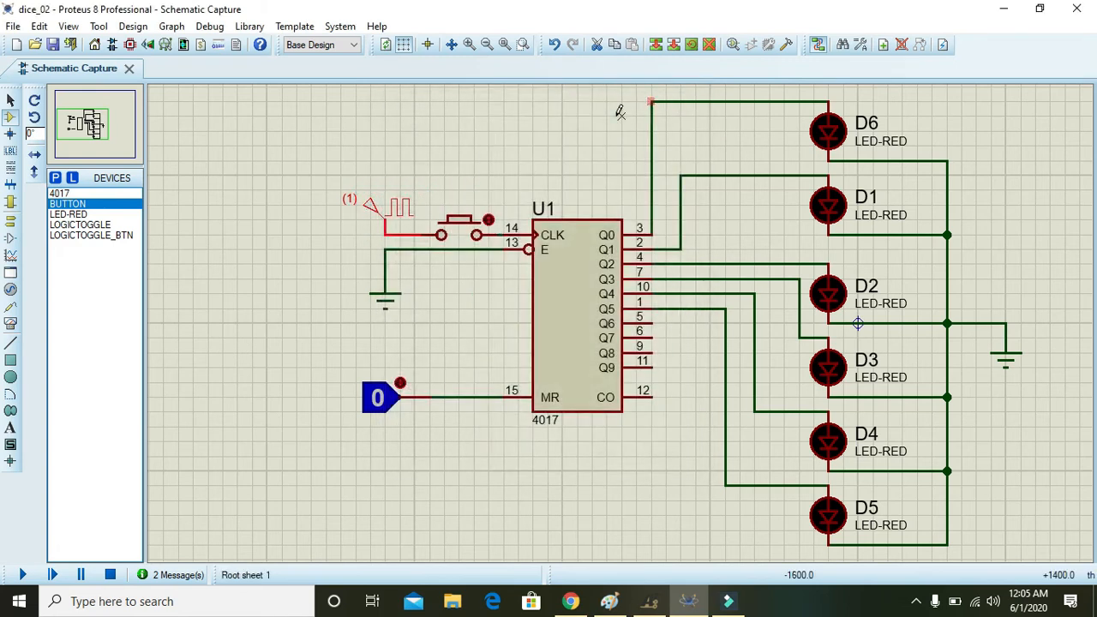
Start the simulation again with the push button in the clock path
click(24, 574)
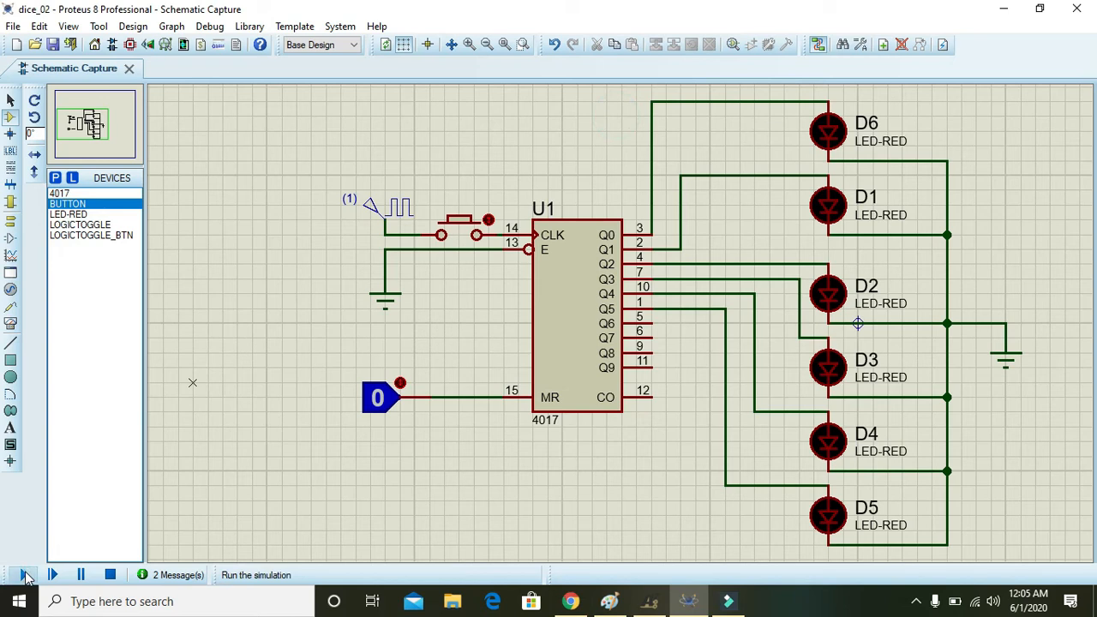
click(24, 574)
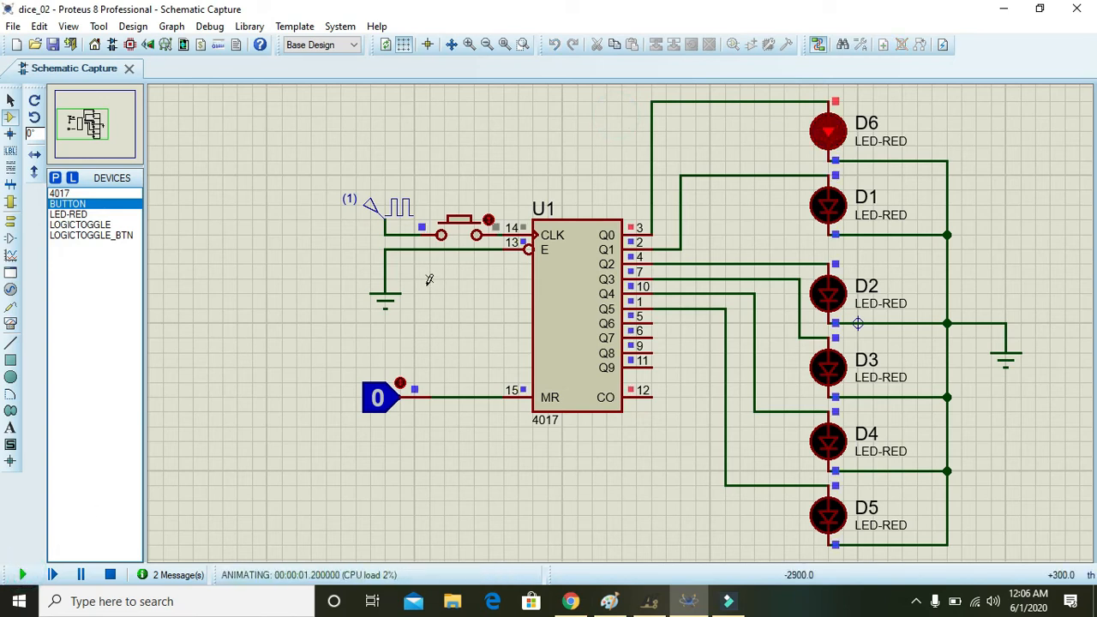